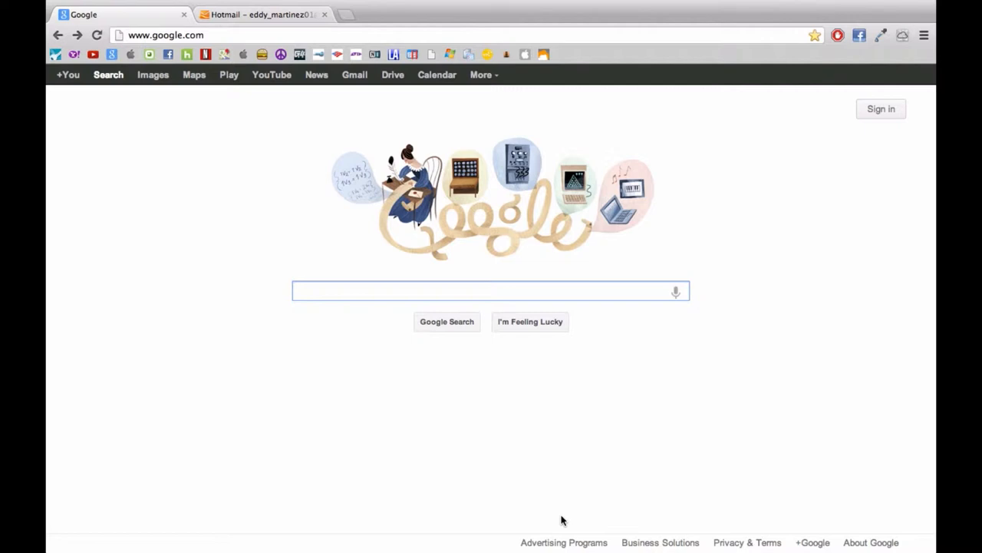
pyautogui.write('Te')
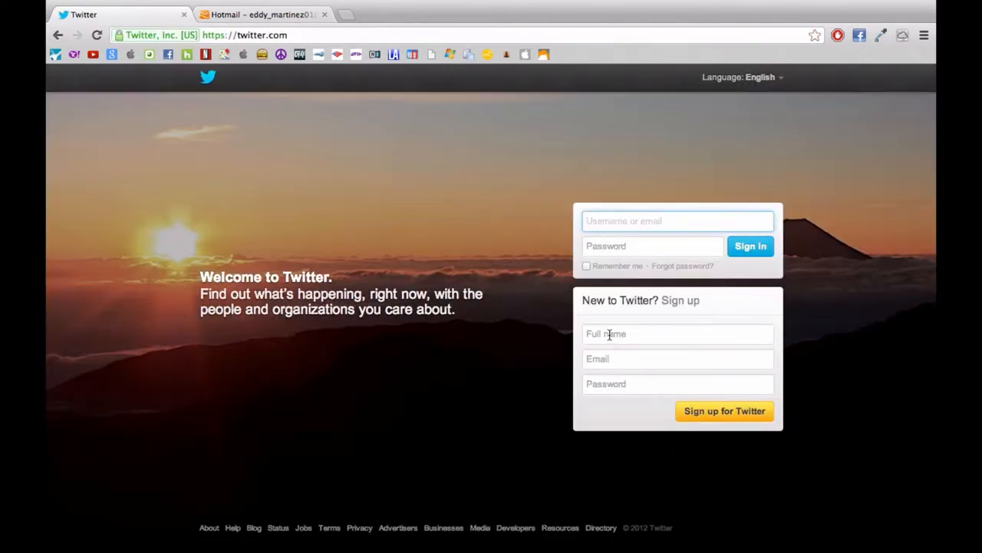
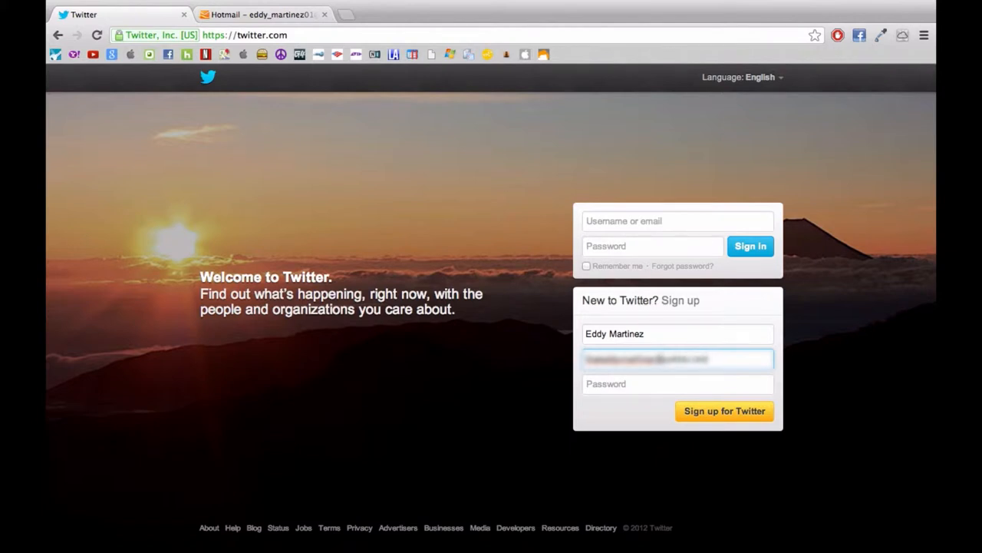
pyautogui.click(678, 384)
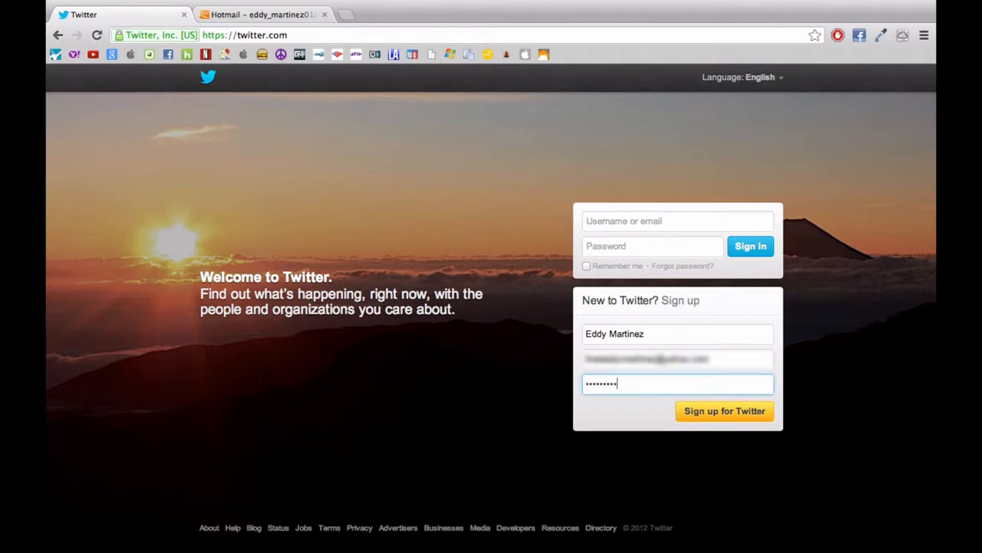
pyautogui.click(724, 410)
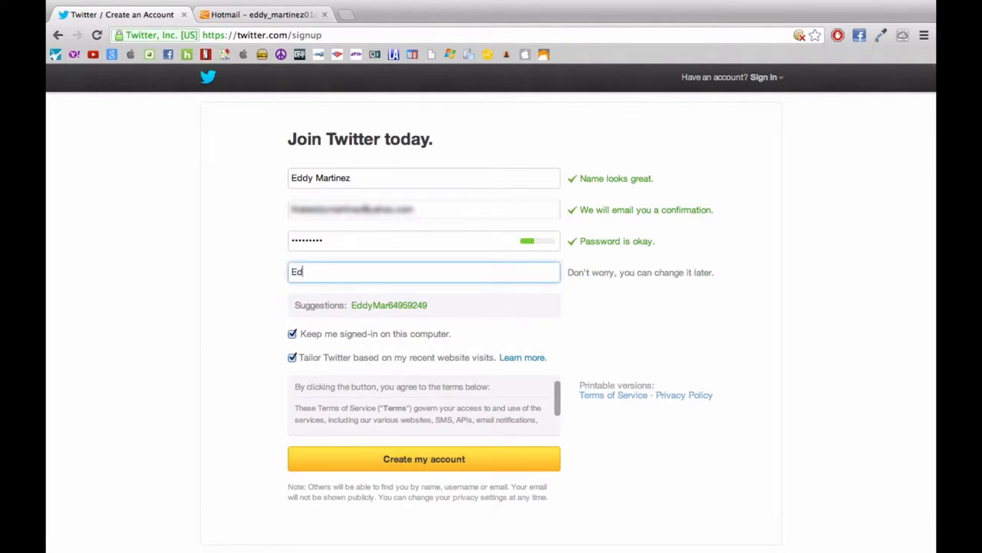
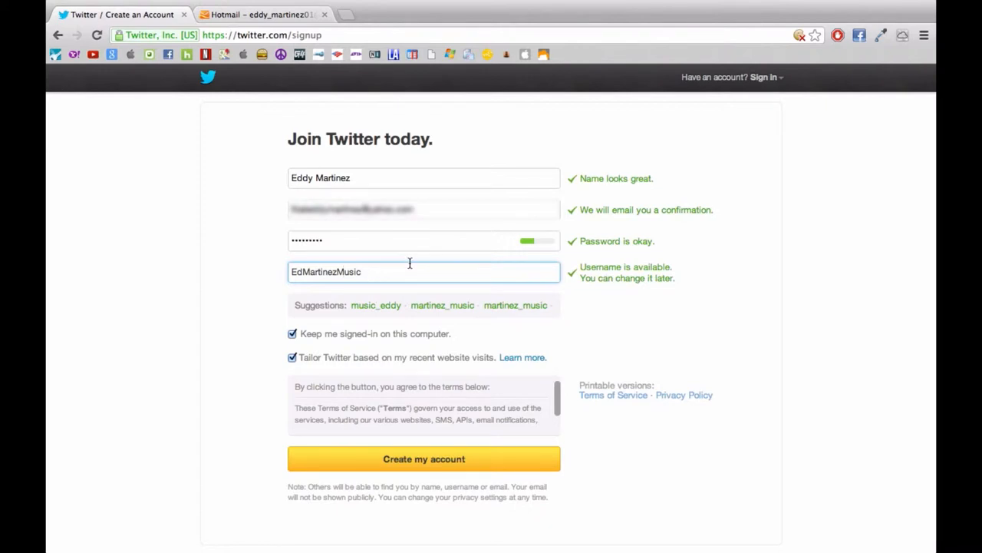
pyautogui.moveTo(351, 356)
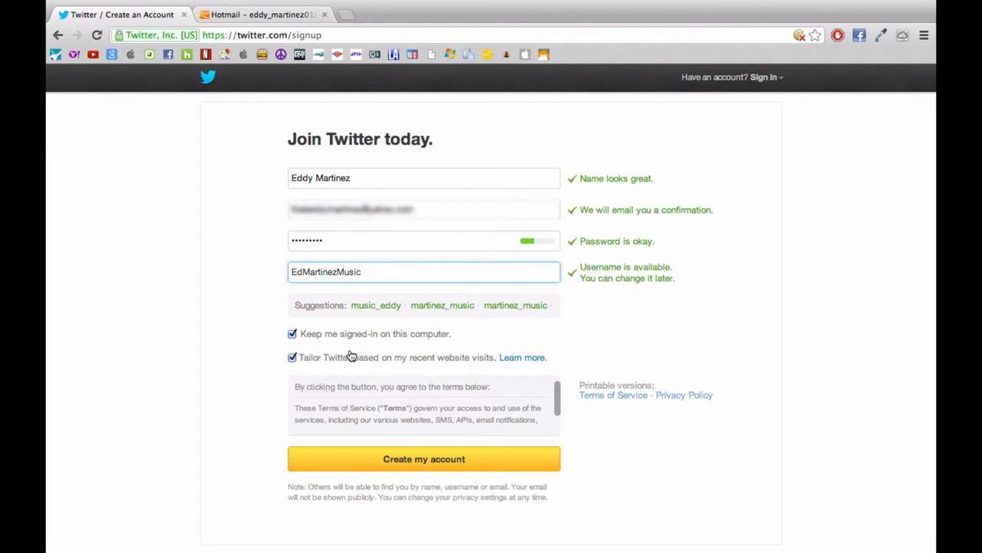
pyautogui.click(424, 458)
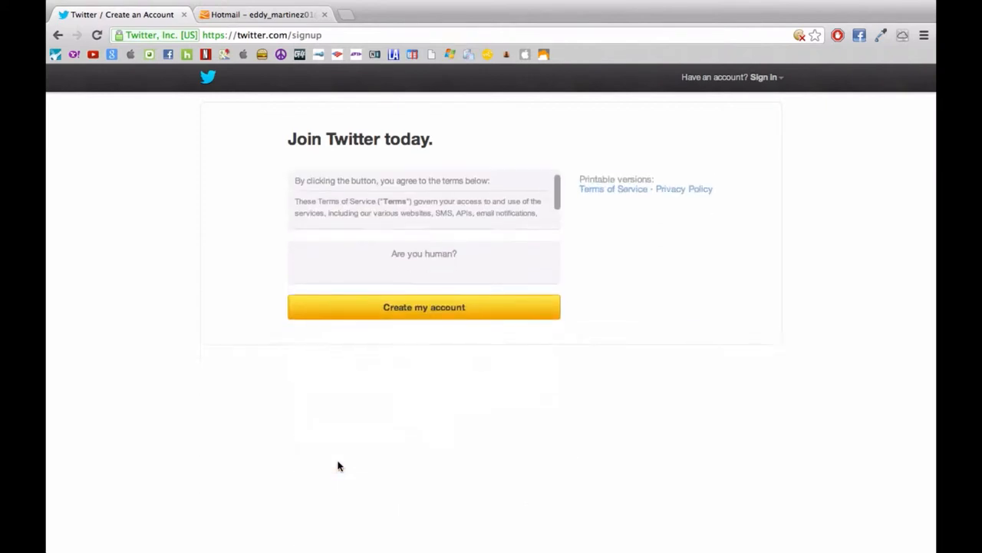
# Step: Reload the reCAPTCHA until readable, enter '1930 idngs', and create the account
pyautogui.click(423, 261)
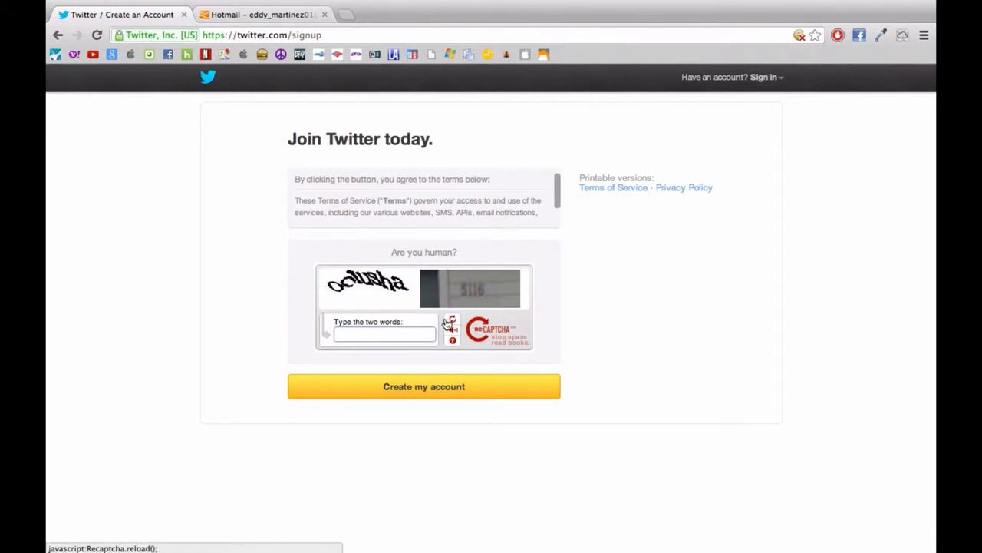
pyautogui.click(451, 322)
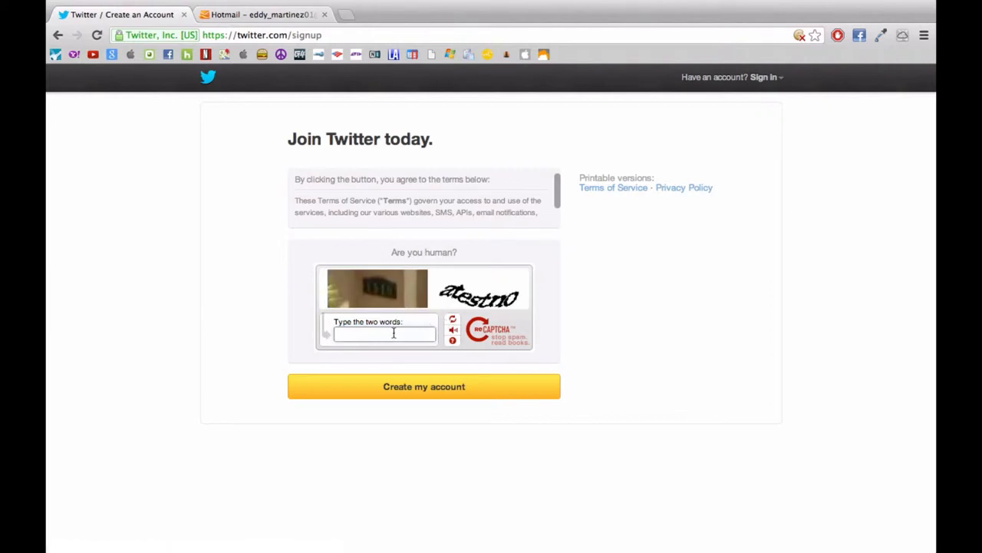
pyautogui.click(453, 321)
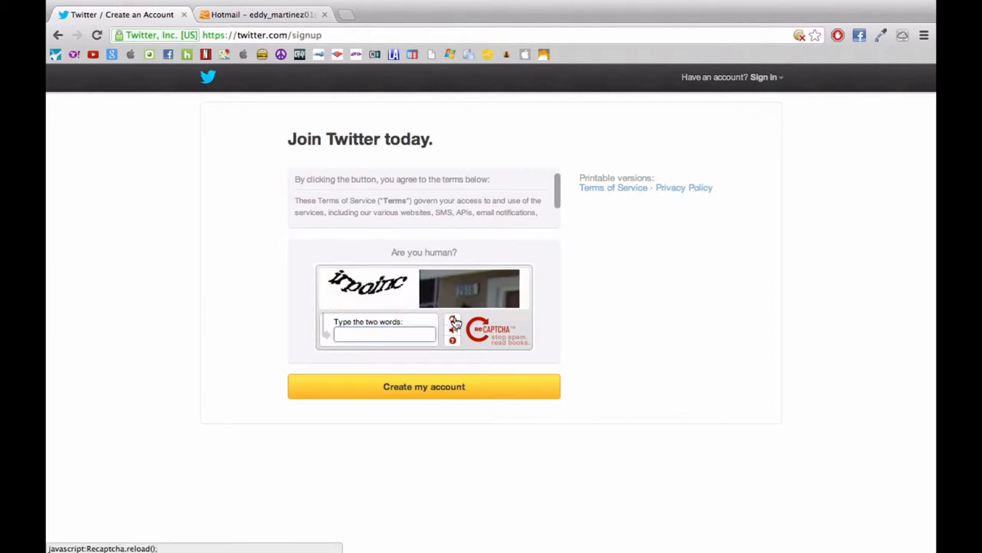
pyautogui.click(454, 323)
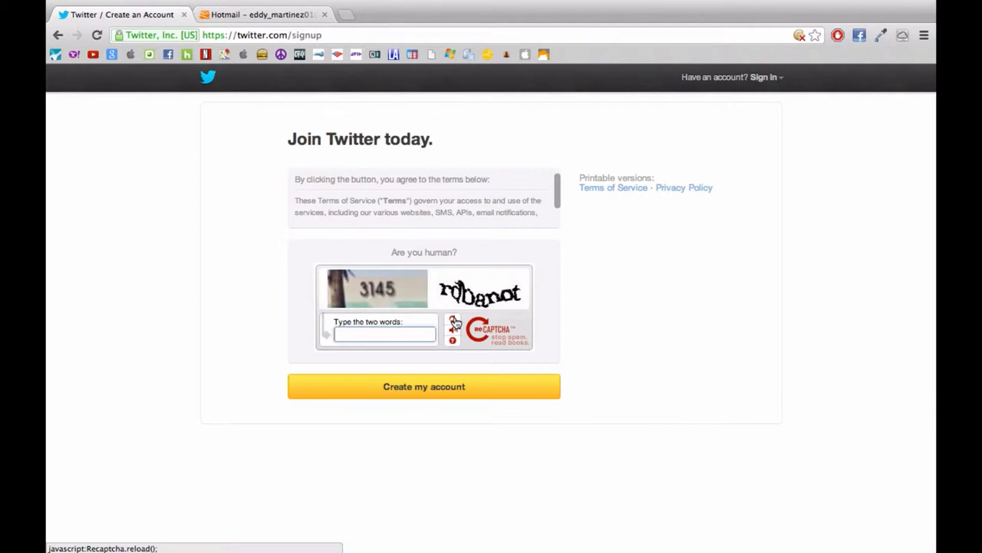
pyautogui.click(453, 322)
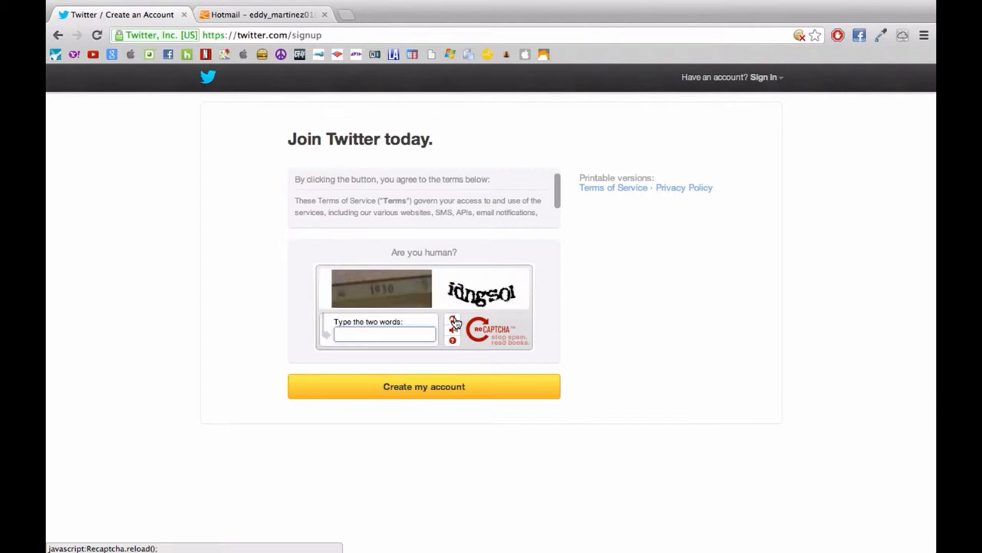
pyautogui.write('1930')
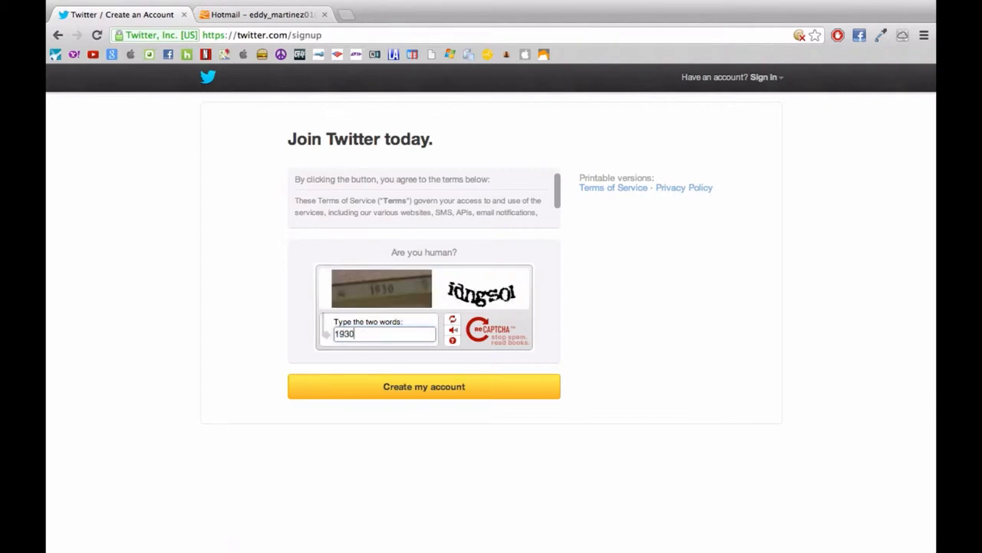
pyautogui.write('idngs')
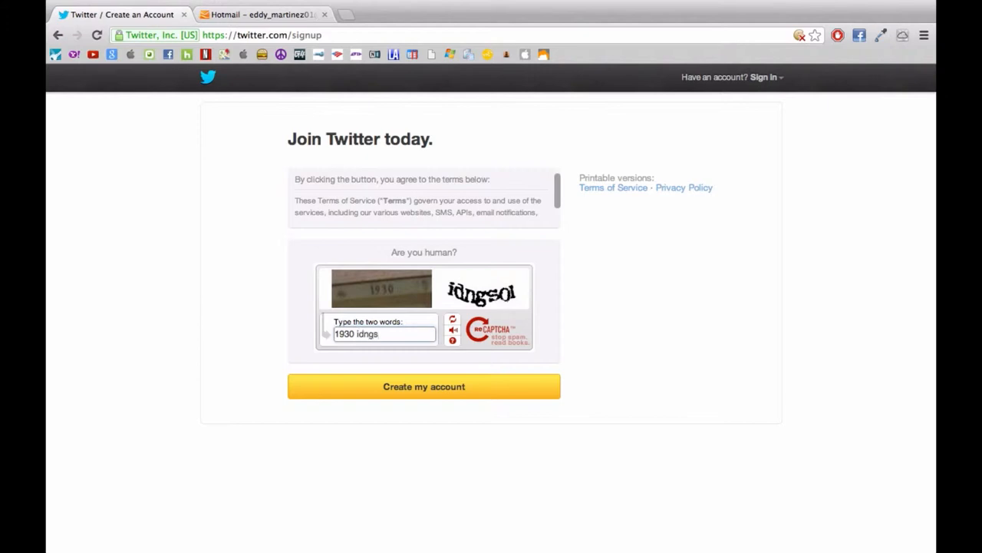
pyautogui.click(424, 386)
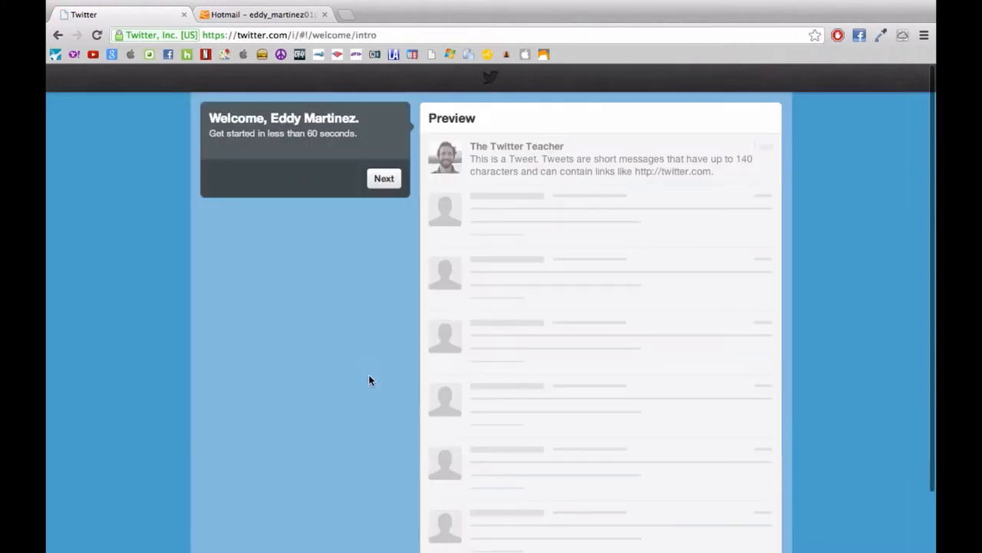
pyautogui.moveTo(303, 196)
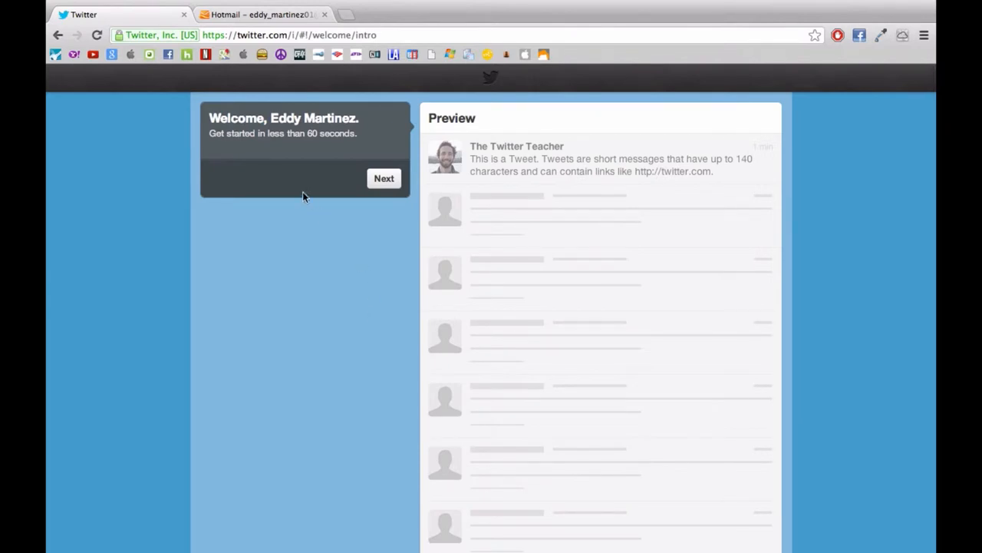
pyautogui.moveTo(491, 176)
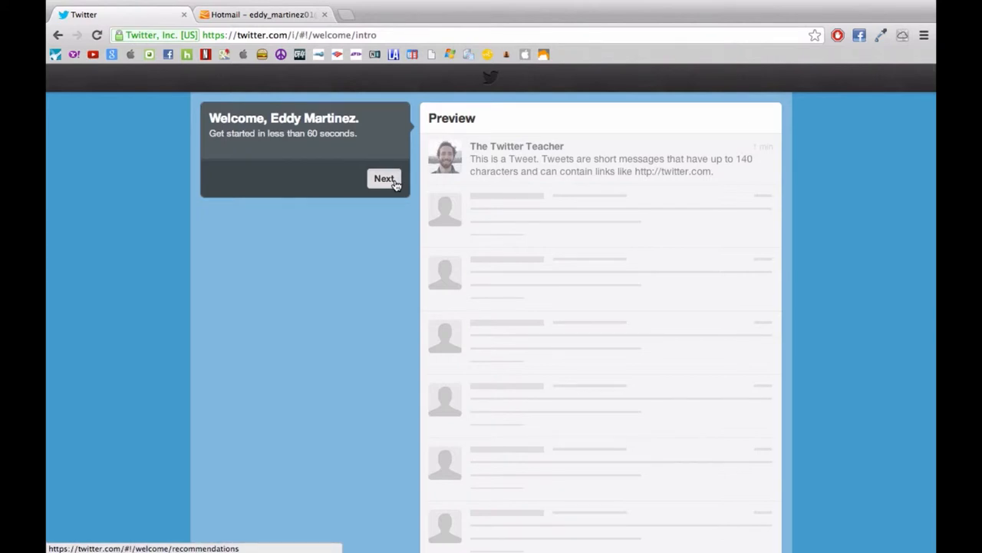
# Step: Continue from the welcome intro to the 'Build your timeline' step
pyautogui.click(384, 178)
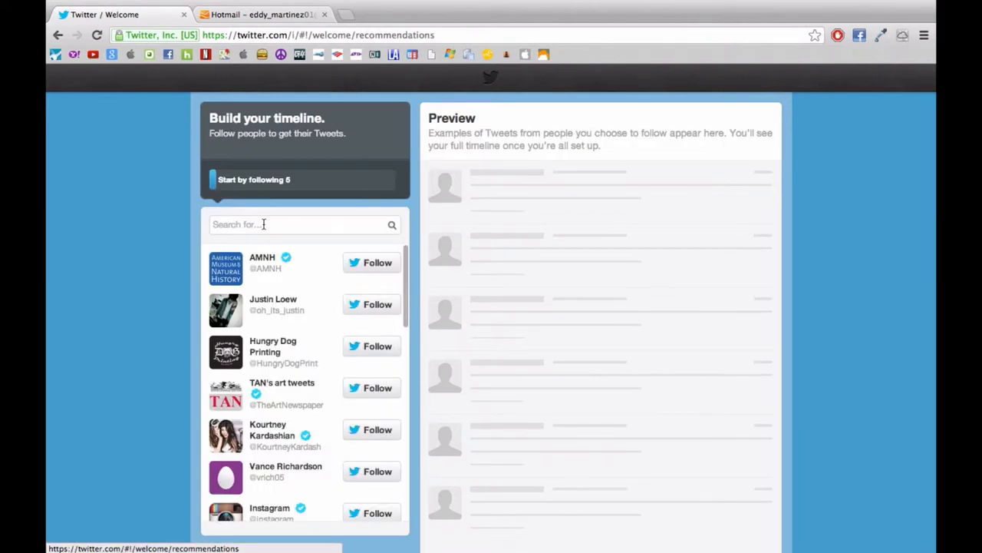
# Step: Scroll the suggested accounts and follow one more to unlock Next
pyautogui.scroll(-3)
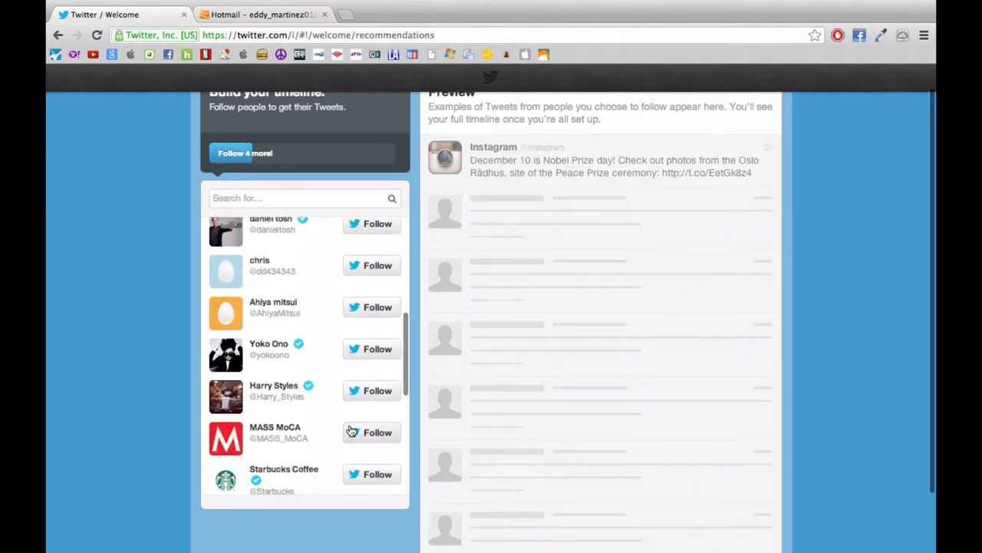
pyautogui.scroll(-3)
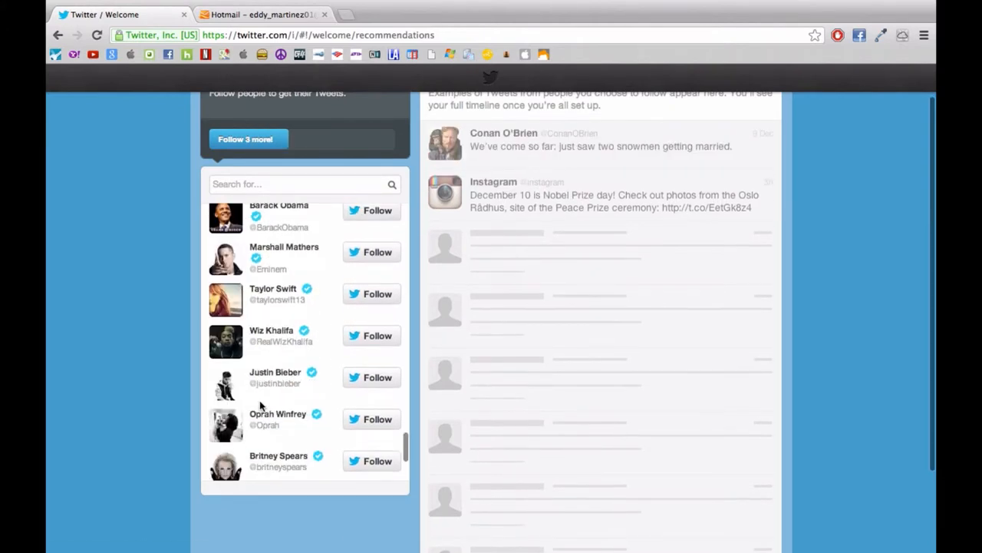
pyautogui.scroll(-3)
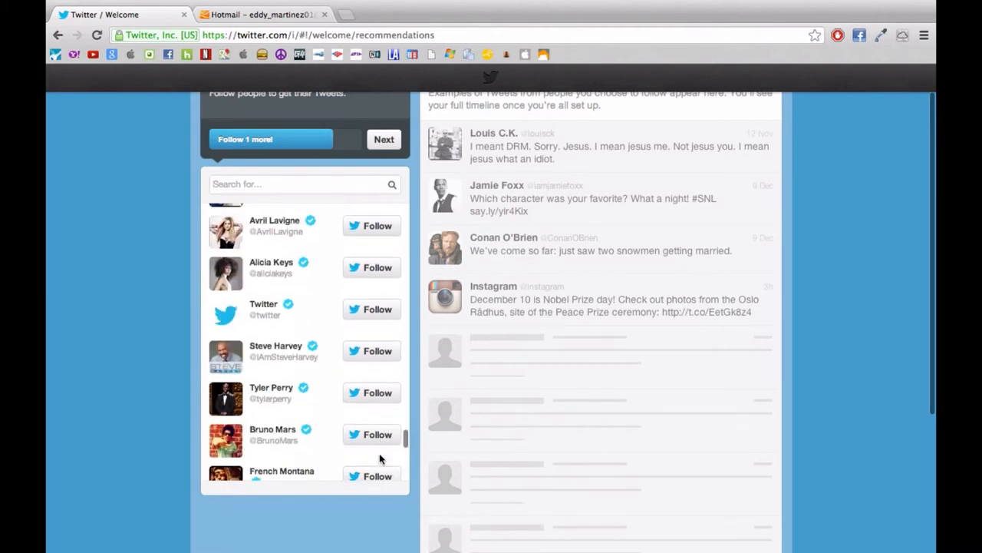
pyautogui.click(384, 139)
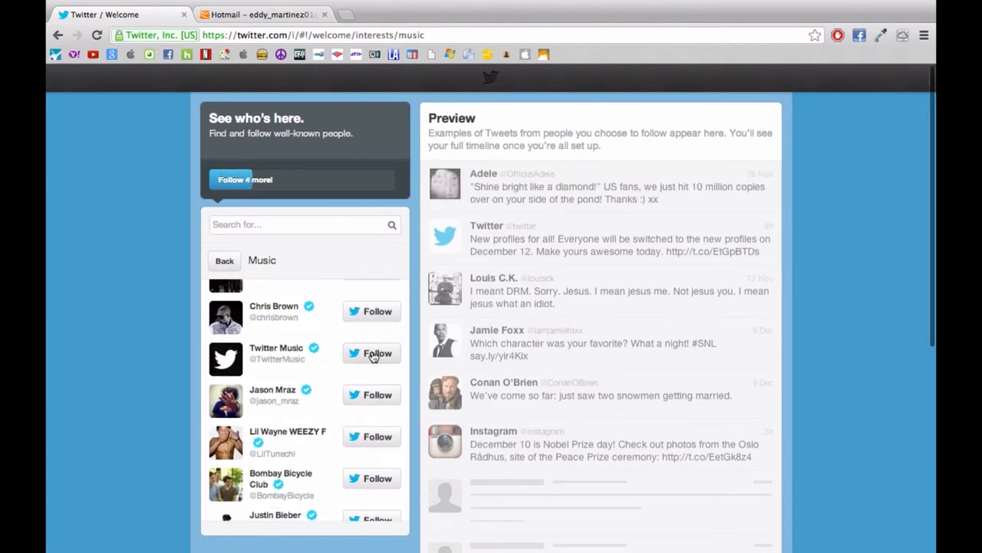
# Step: Follow Twitter Music, another music account and The Glitch Mob
pyautogui.click(377, 353)
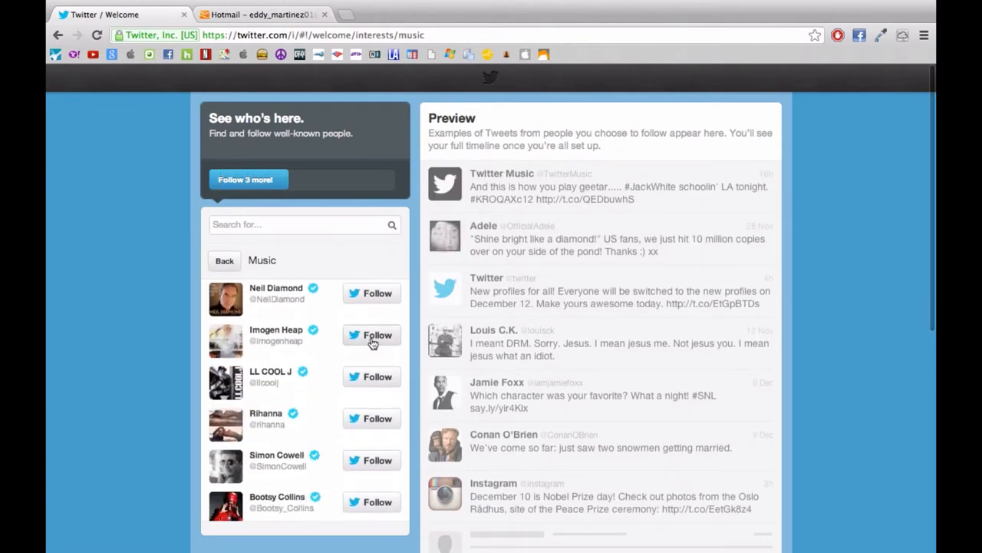
pyautogui.click(376, 334)
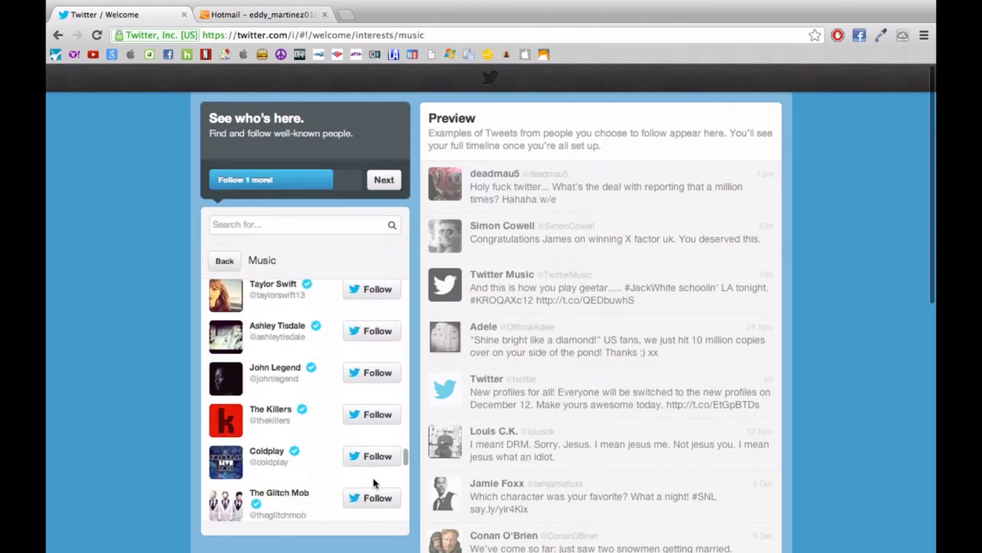
pyautogui.click(372, 497)
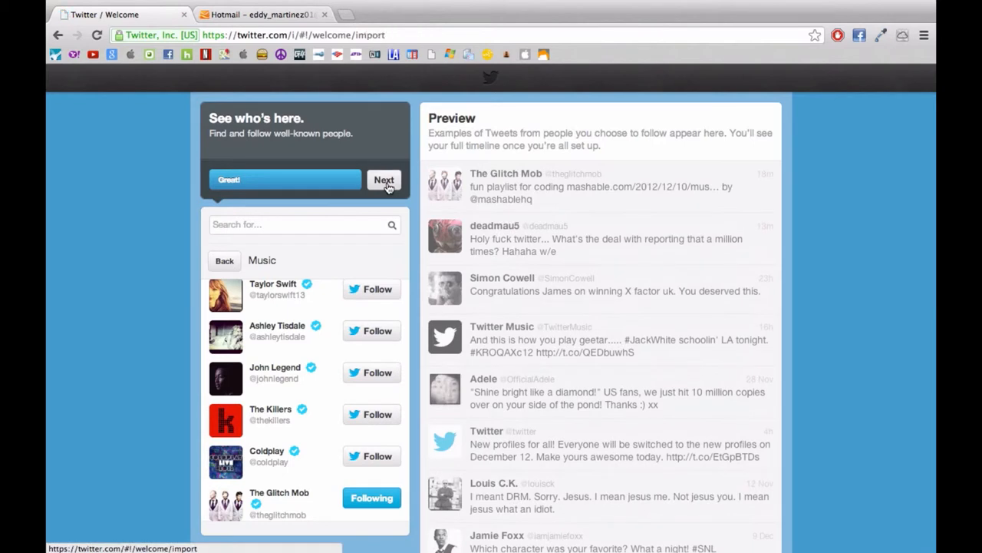
# Step: Continue to 'Find people you know' and skip importing contacts
pyautogui.click(383, 180)
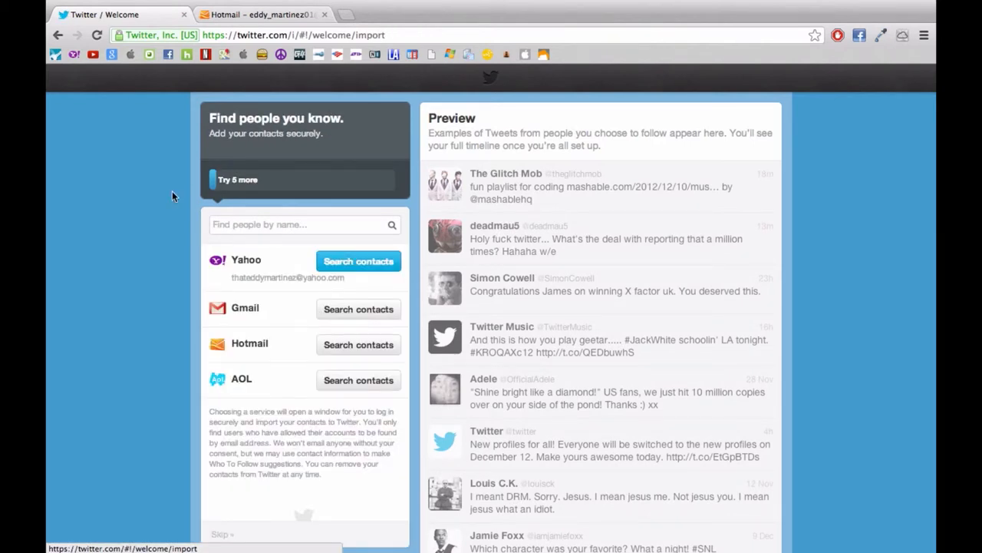
pyautogui.scroll(-3)
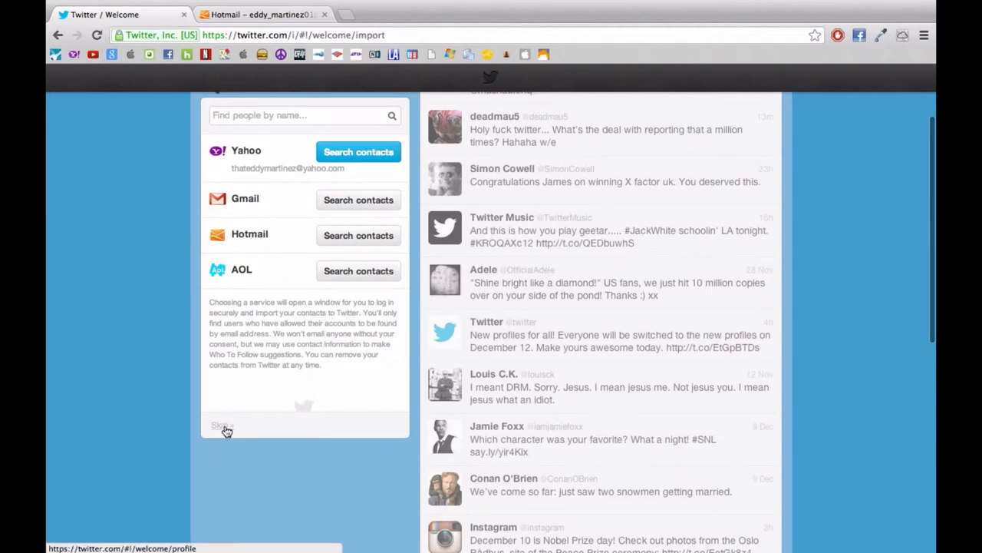
pyautogui.click(222, 425)
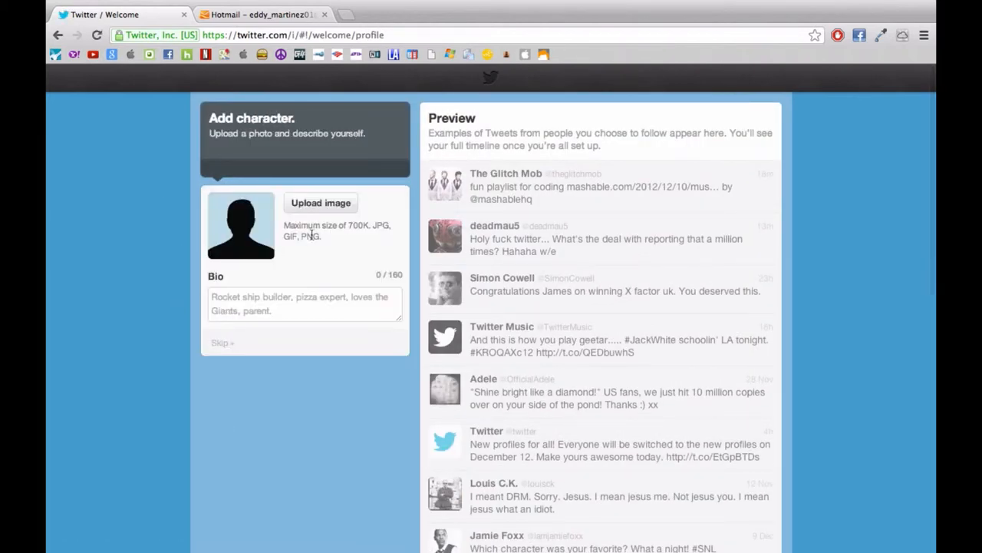
# Step: Start a profile picture upload and choose an image file from the Desktop
pyautogui.click(321, 203)
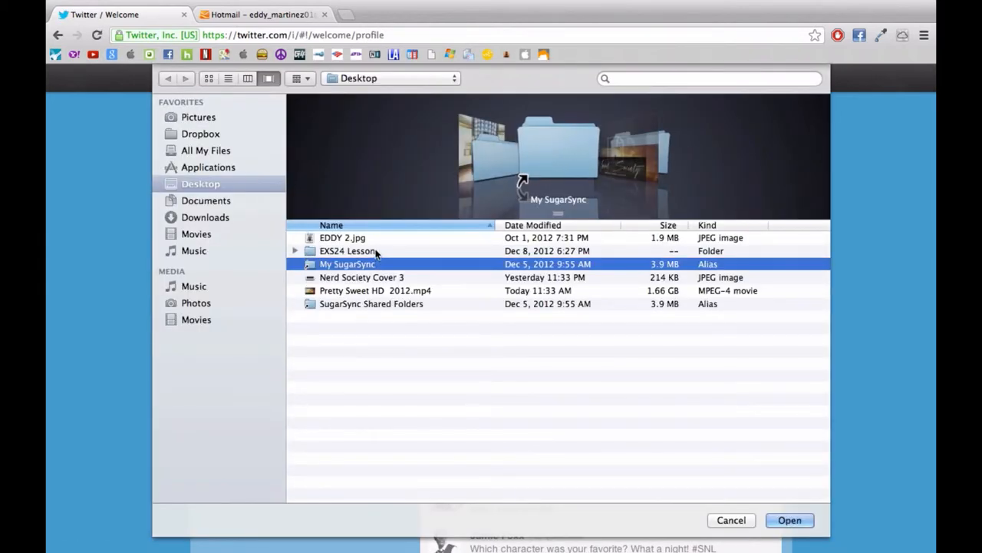
pyautogui.click(343, 237)
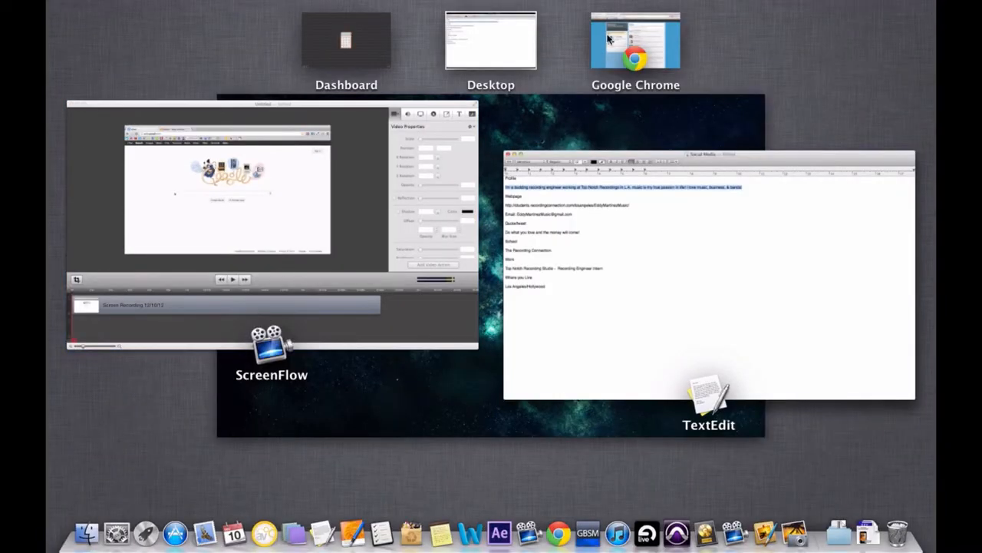
# Step: Write the bio ending 'true passion in life! I love music, business, & bands!'
pyautogui.click(636, 42)
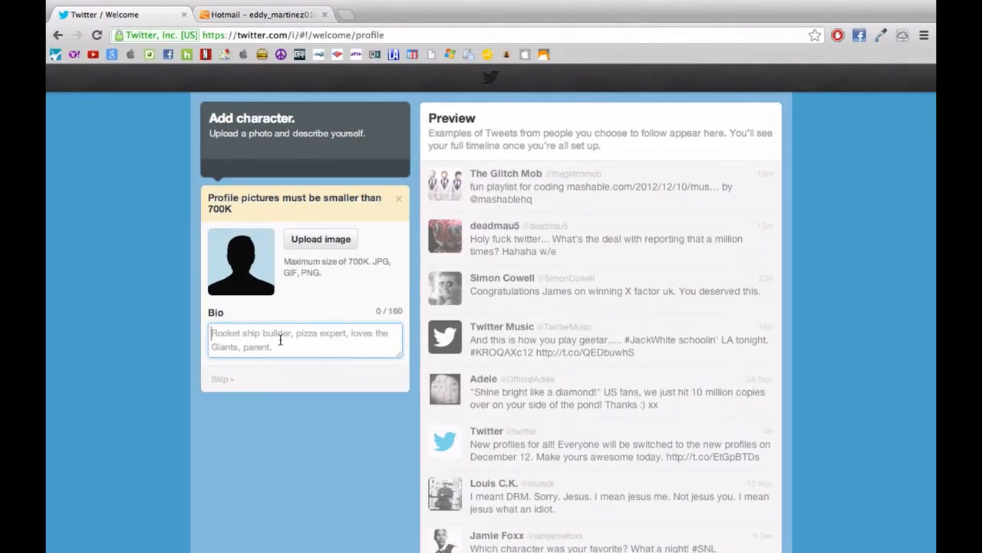
pyautogui.write('true passion in life! I love music, business, & bands!')
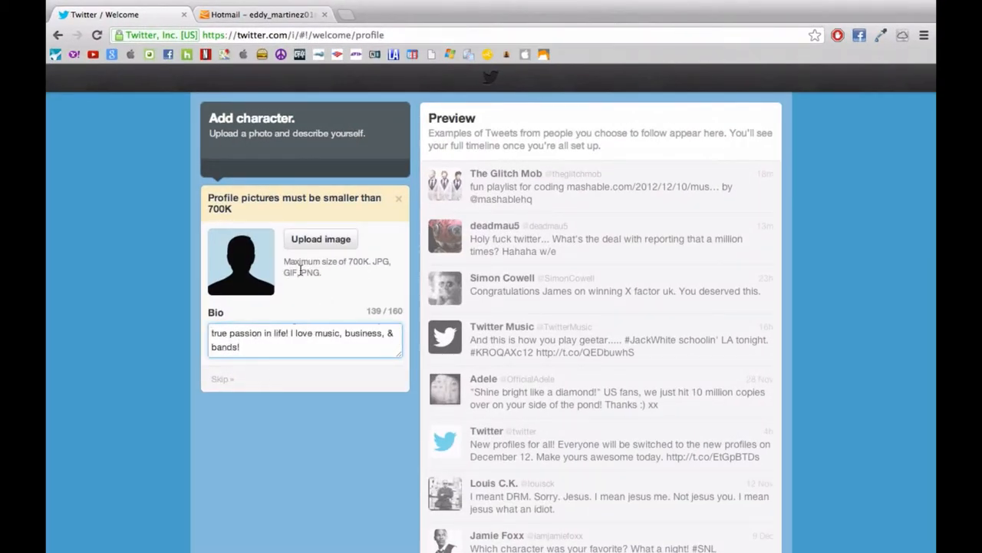
pyautogui.scroll(-3)
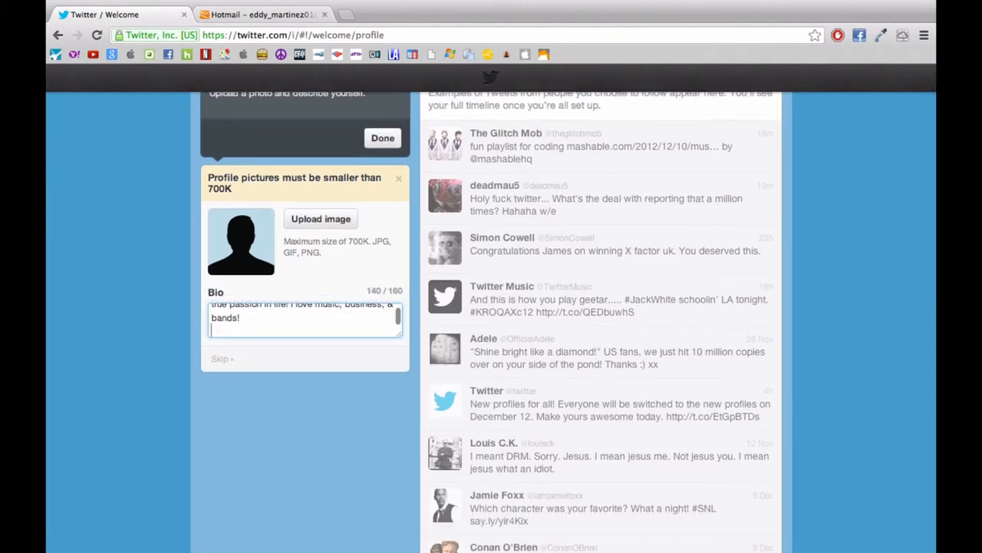
pyautogui.scroll(3)
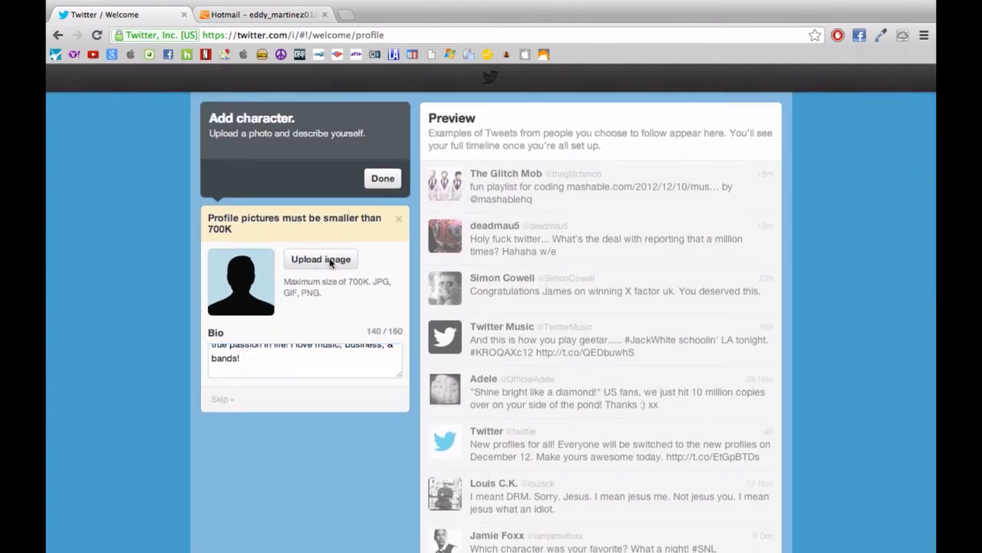
# Step: Retry the picture upload, get the 'probably too big' error, and reopen the file picker
pyautogui.click(321, 259)
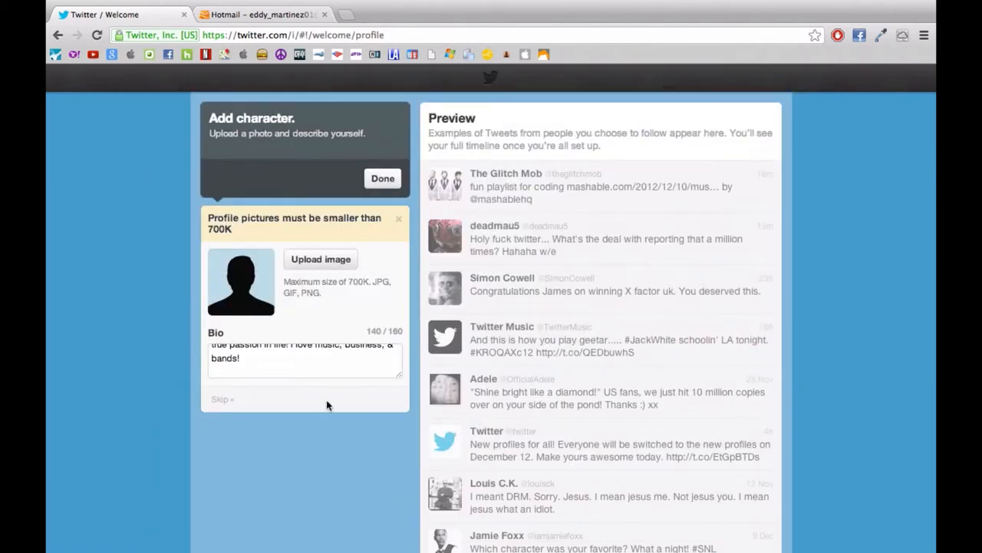
pyautogui.click(321, 259)
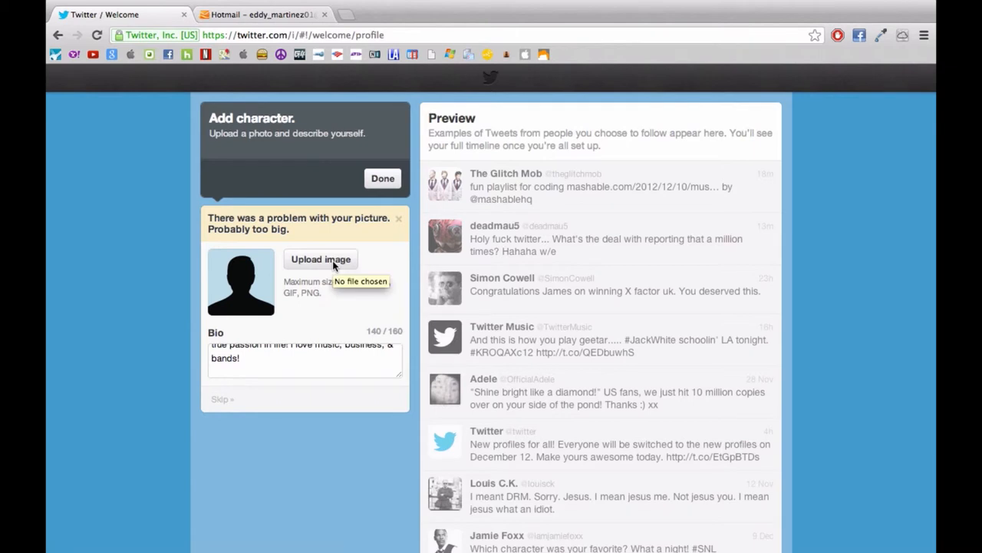
pyautogui.click(321, 258)
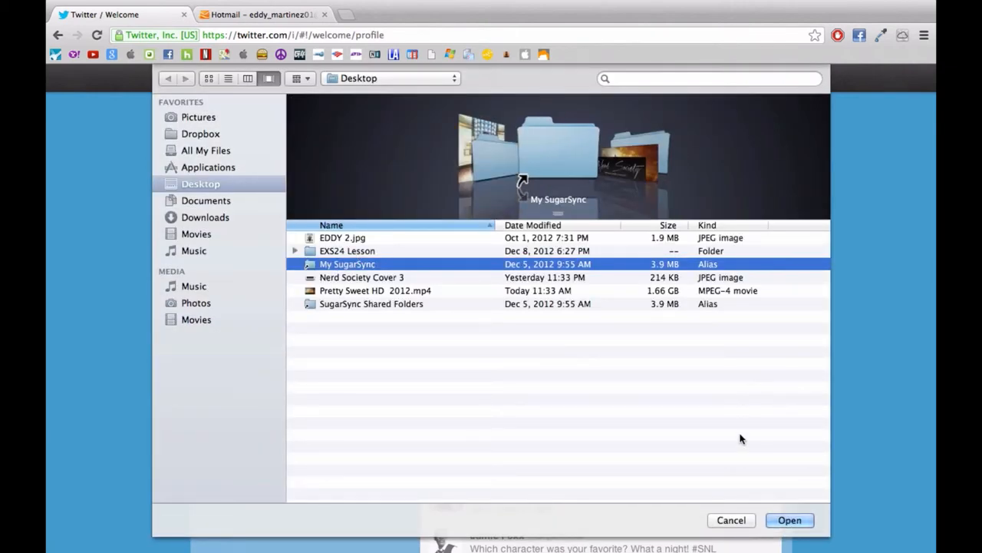
pyautogui.moveTo(731, 520)
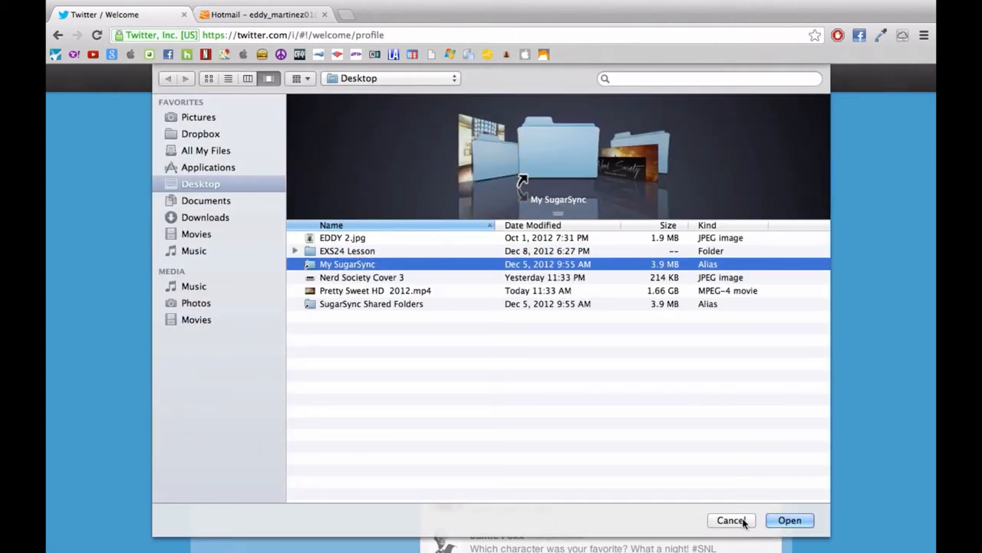
pyautogui.moveTo(227, 302)
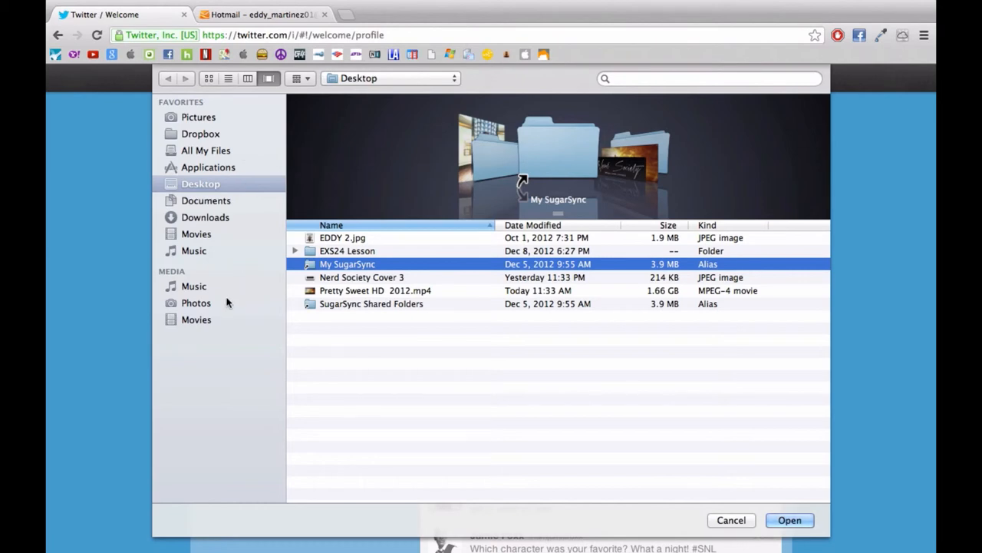
# Step: Select the portrait photo from iPhoto Events and open it for the profile
pyautogui.click(197, 302)
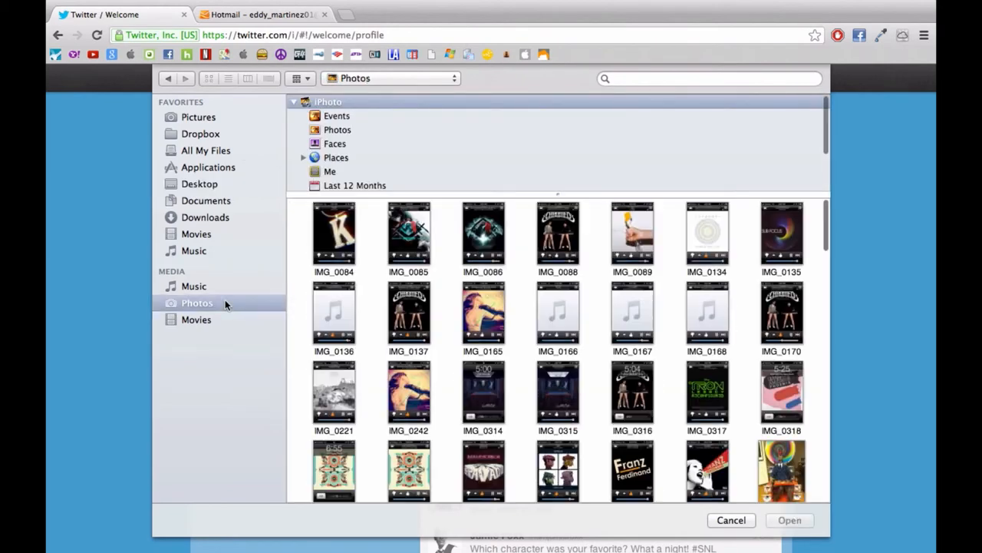
pyautogui.scroll(-3)
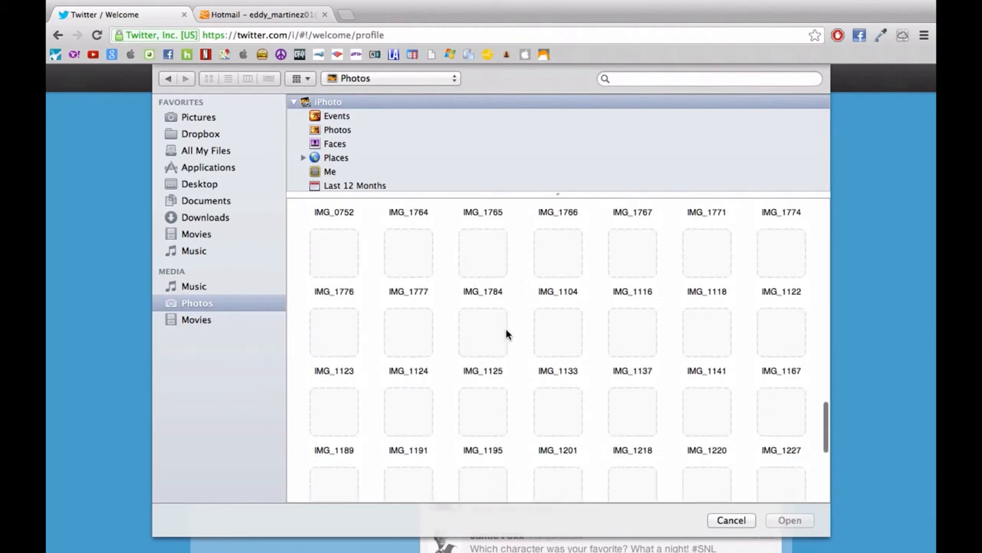
pyautogui.click(337, 115)
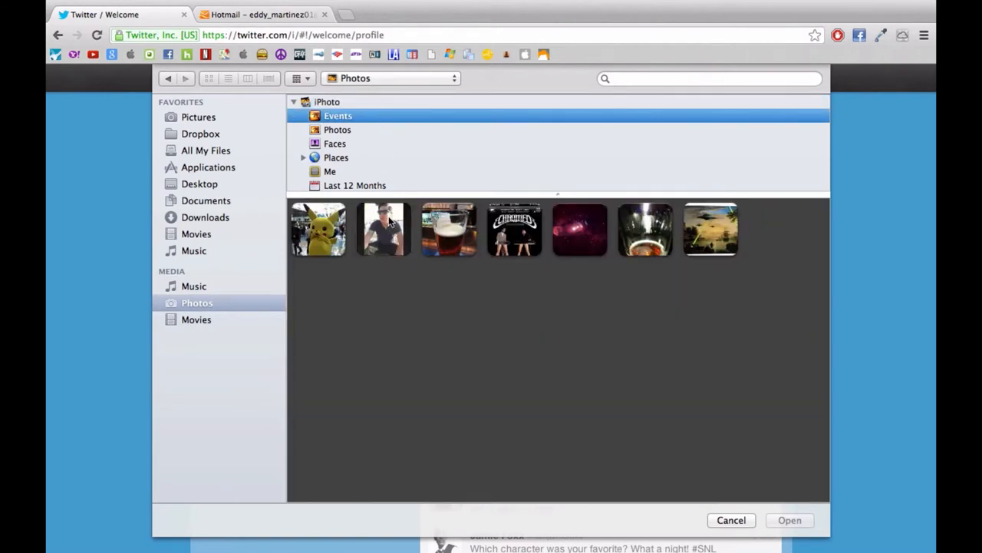
pyautogui.click(383, 229)
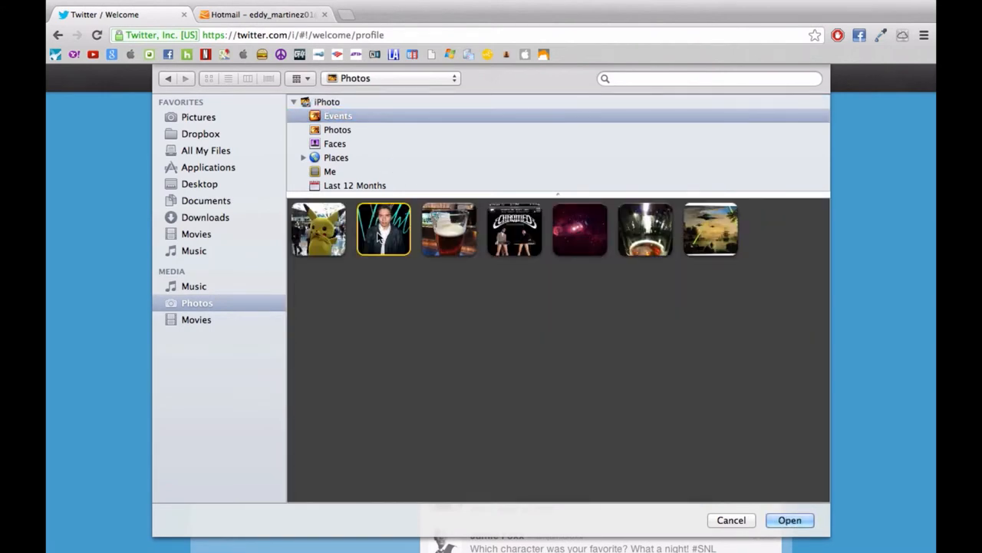
pyautogui.click(790, 519)
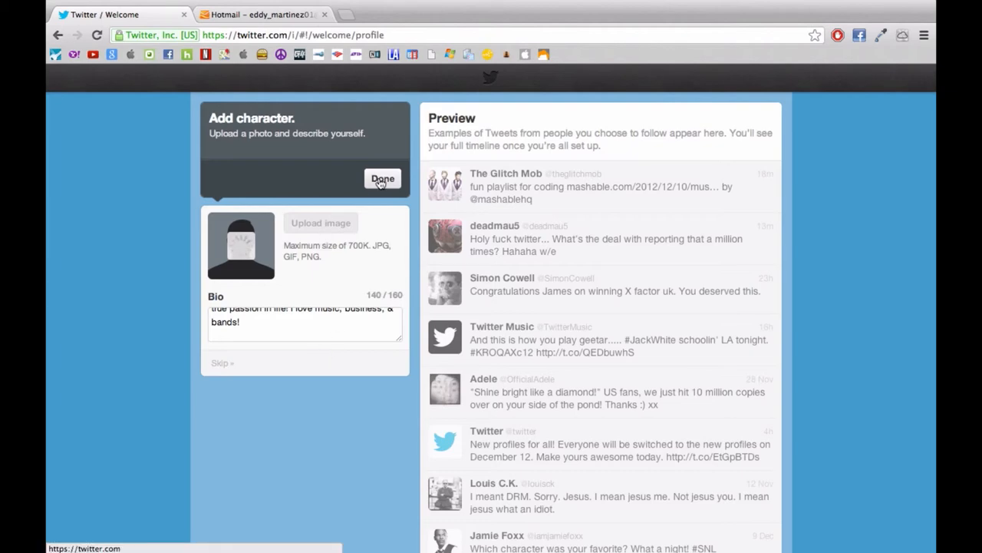
pyautogui.click(382, 178)
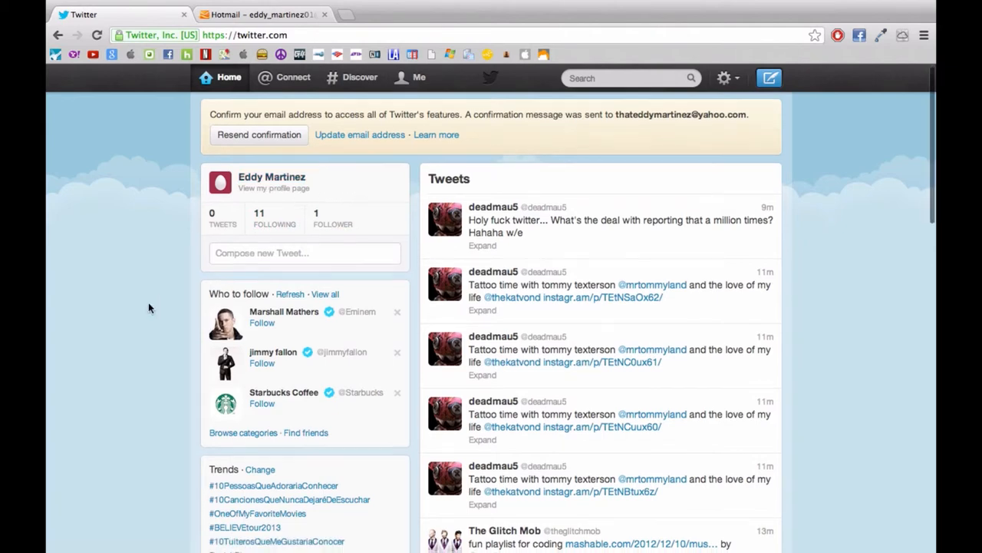
pyautogui.scroll(-3)
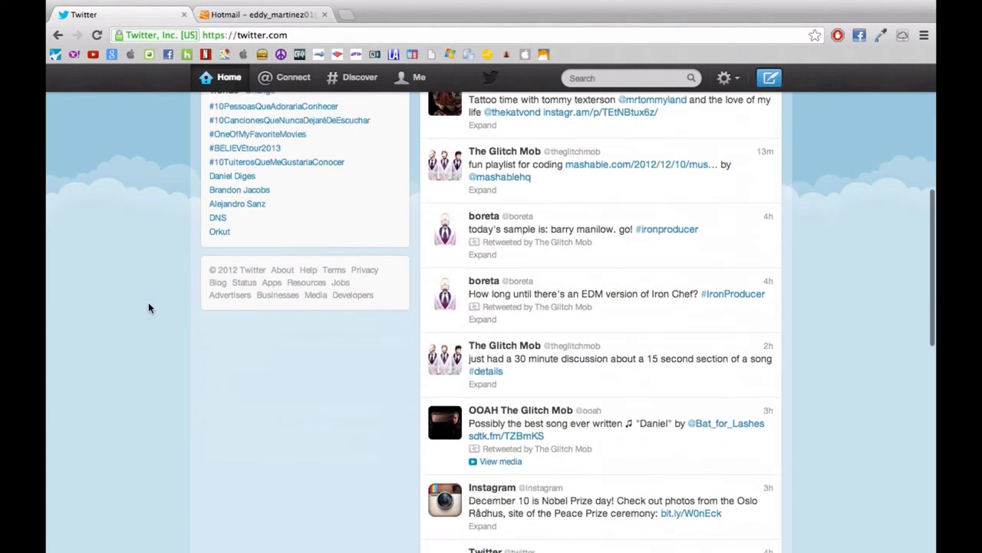
pyautogui.scroll(3)
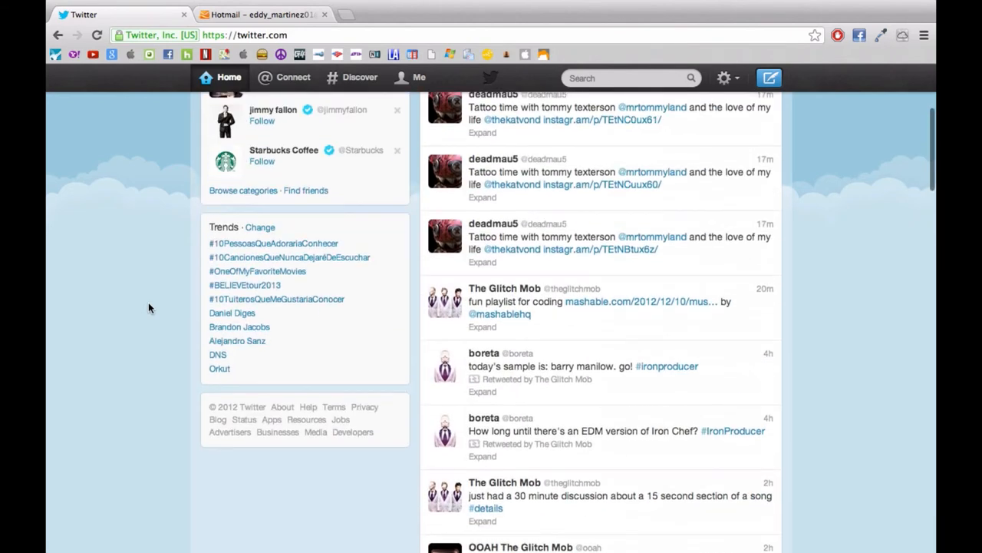
pyautogui.scroll(3)
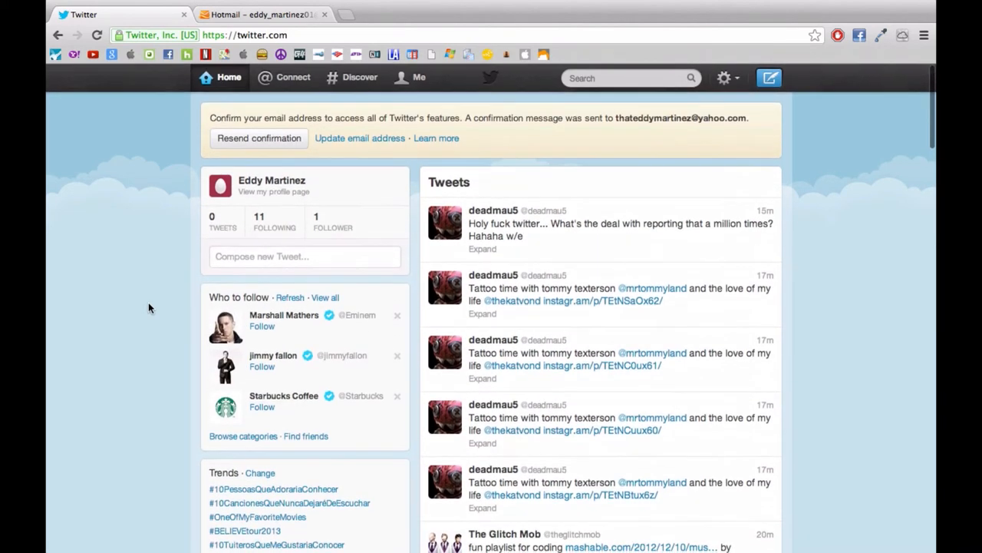
pyautogui.moveTo(327, 236)
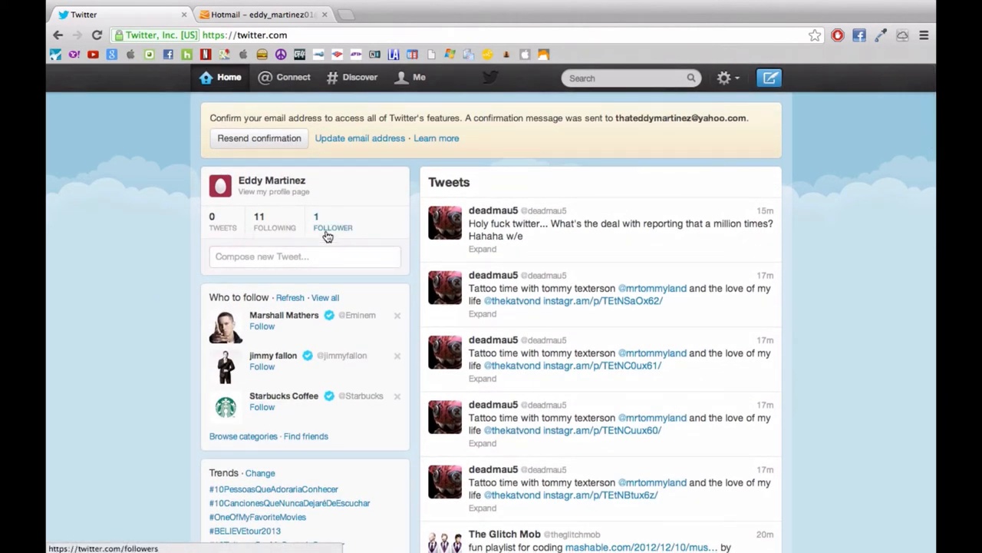
pyautogui.moveTo(271, 181)
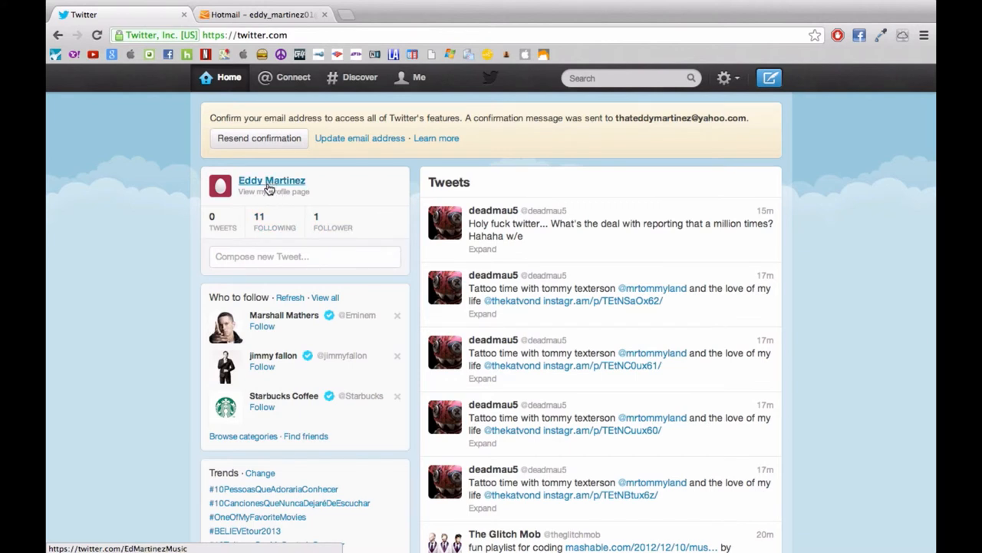
pyautogui.click(272, 180)
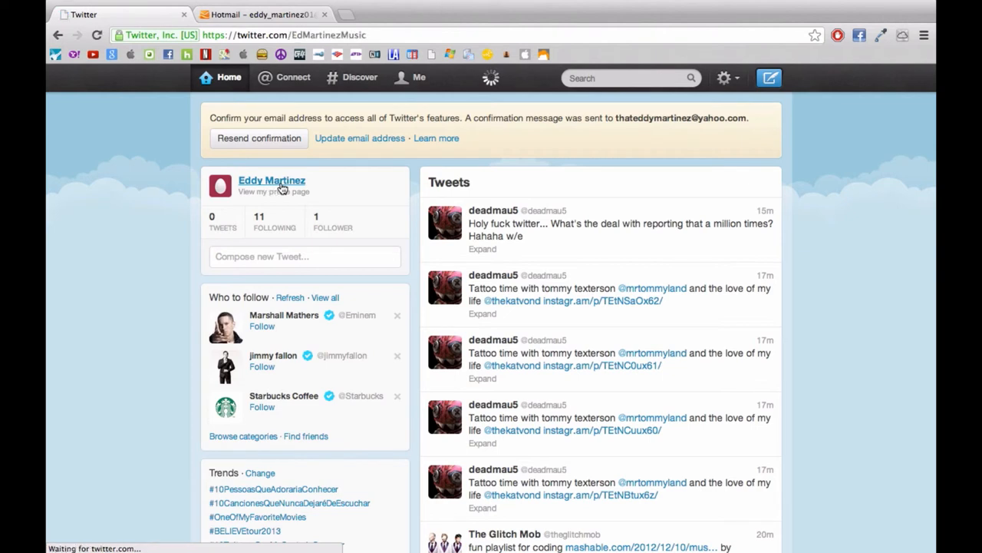
pyautogui.click(272, 179)
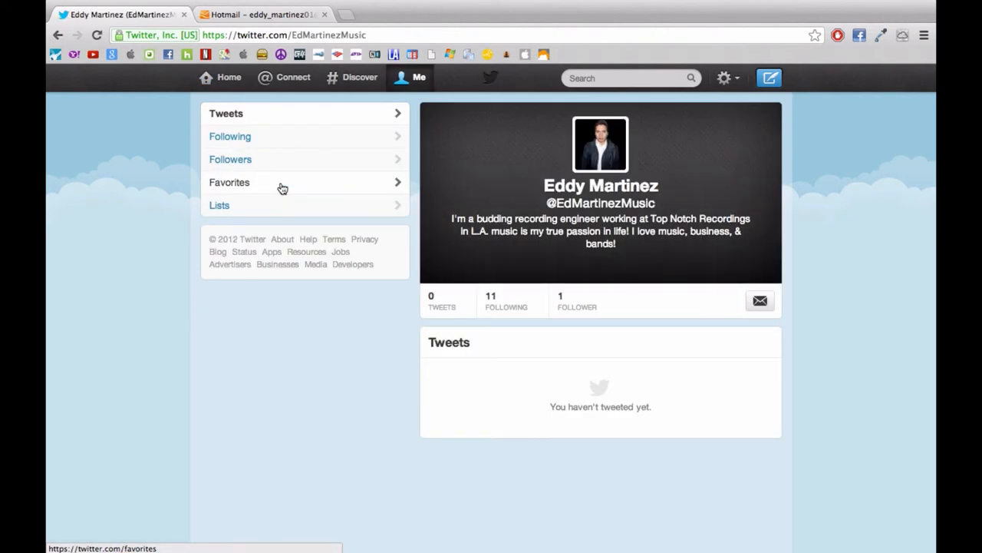
pyautogui.moveTo(305, 187)
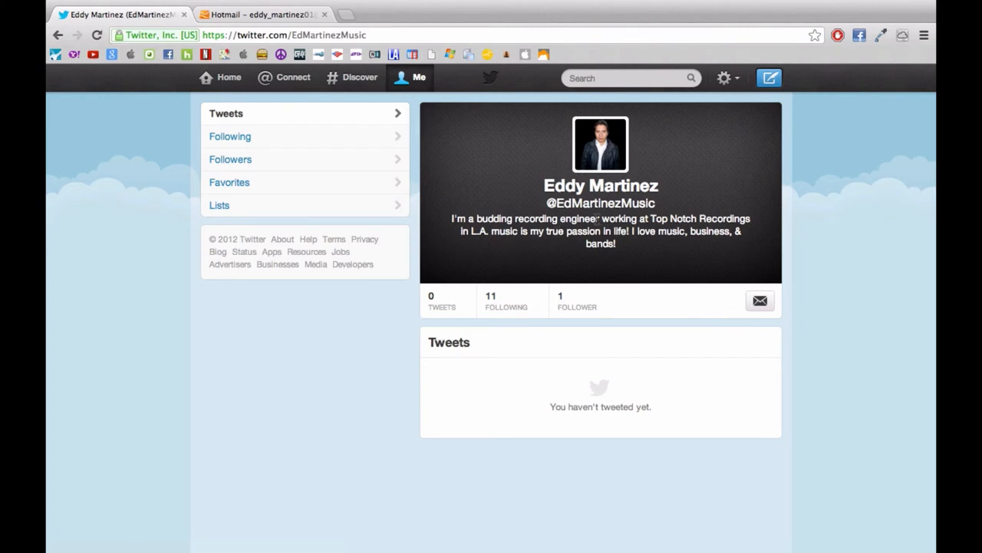
pyautogui.click(57, 35)
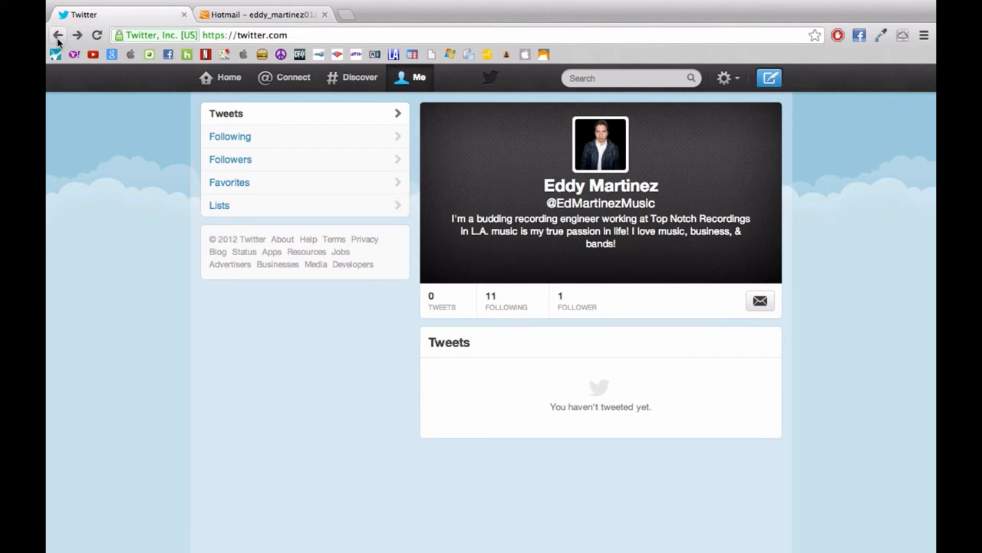
pyautogui.click(57, 35)
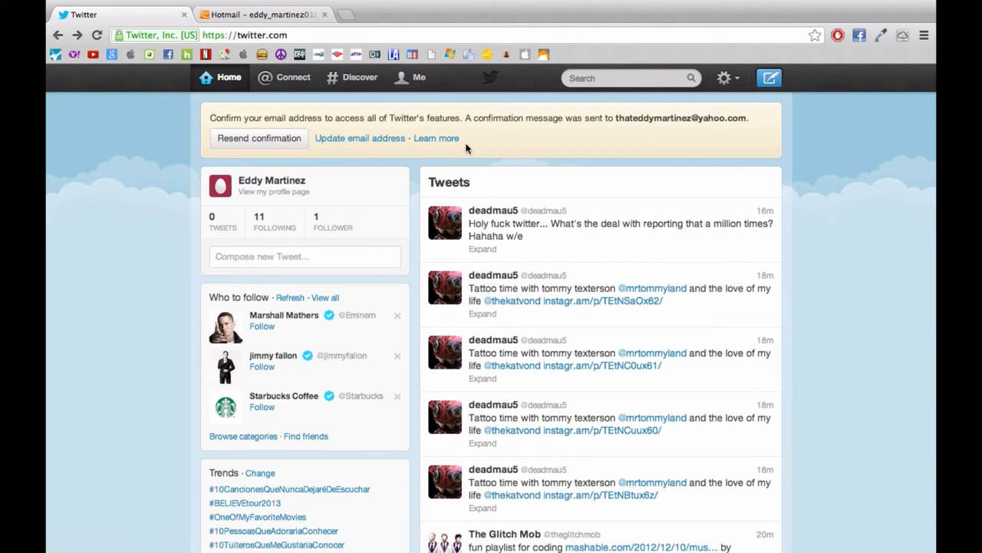
pyautogui.click(261, 14)
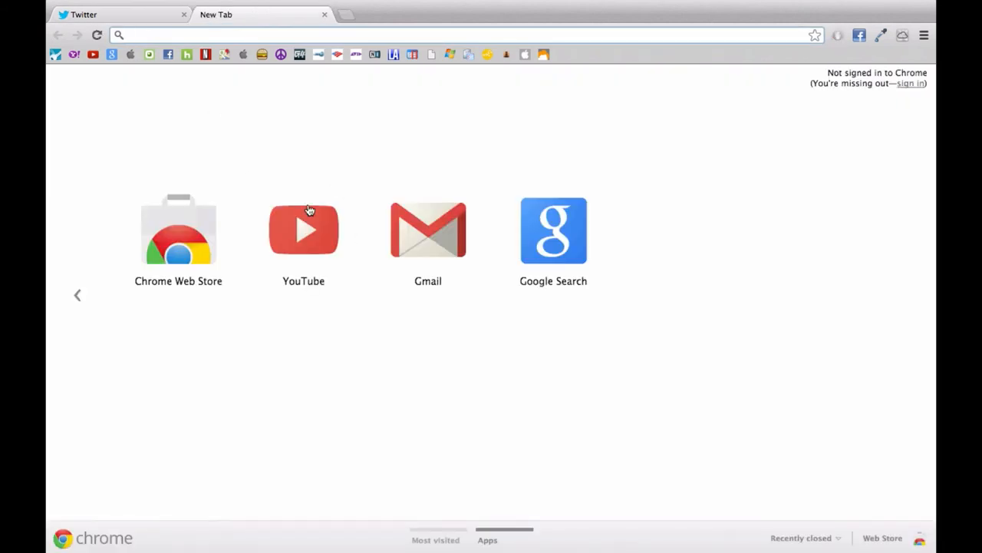
pyautogui.click(75, 55)
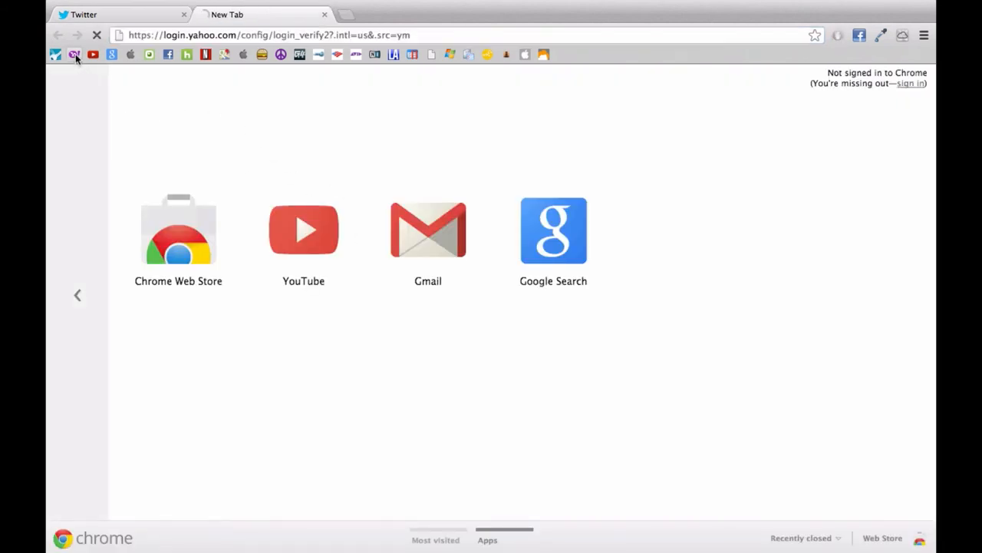
pyautogui.click(261, 14)
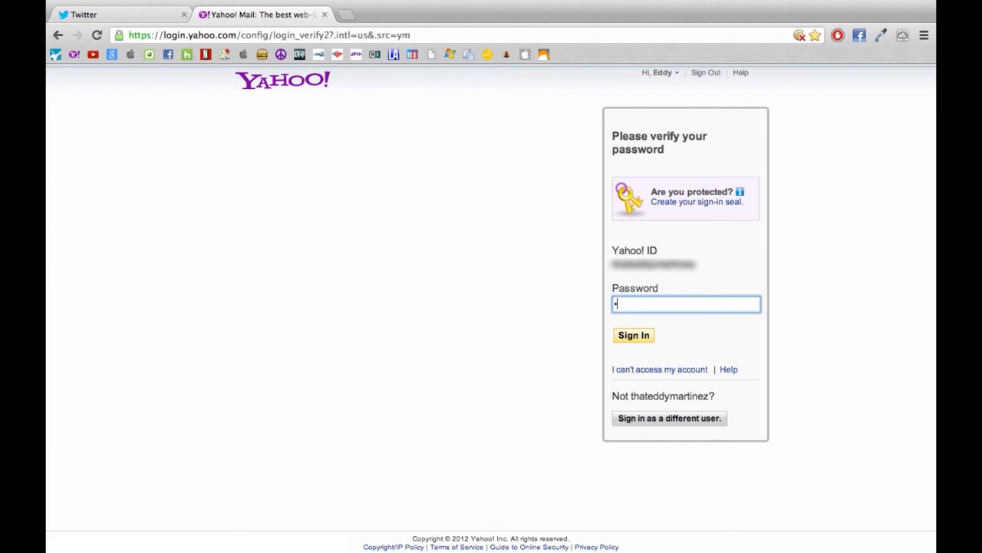
pyautogui.write('password')
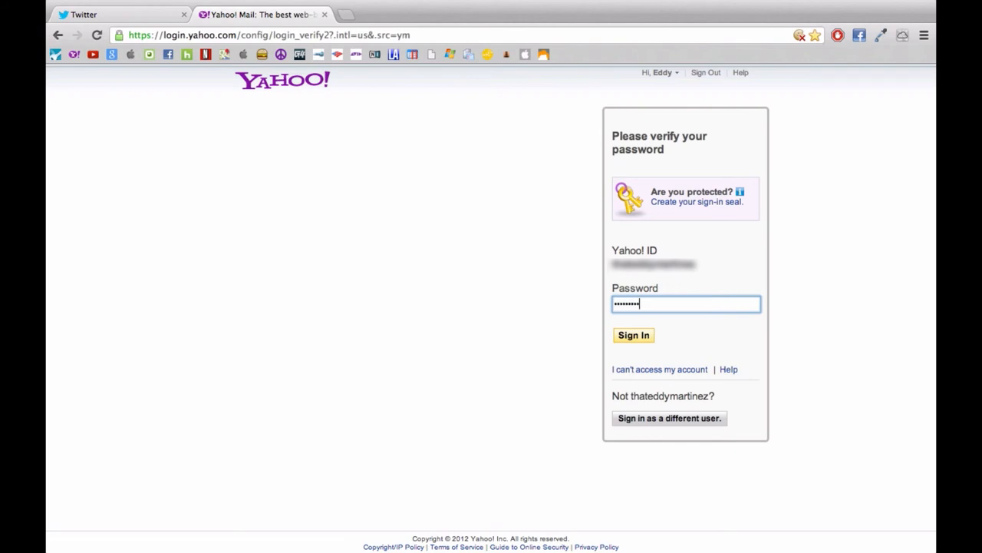
pyautogui.click(633, 334)
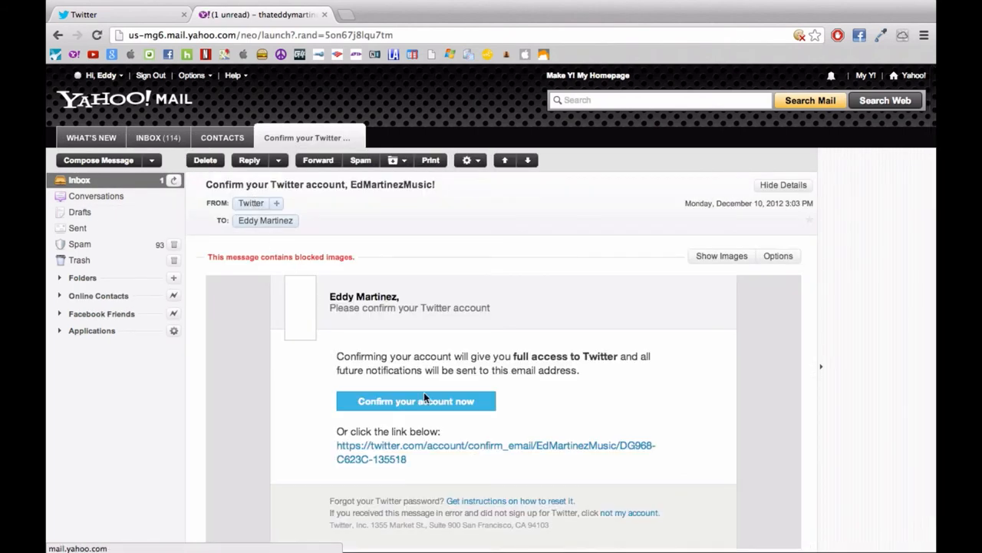
pyautogui.click(416, 400)
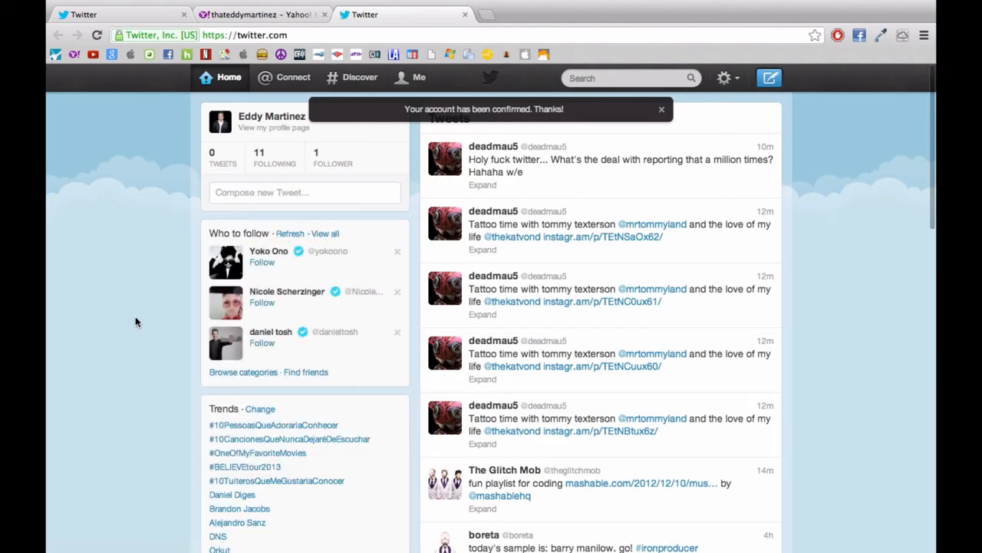
pyautogui.moveTo(127, 315)
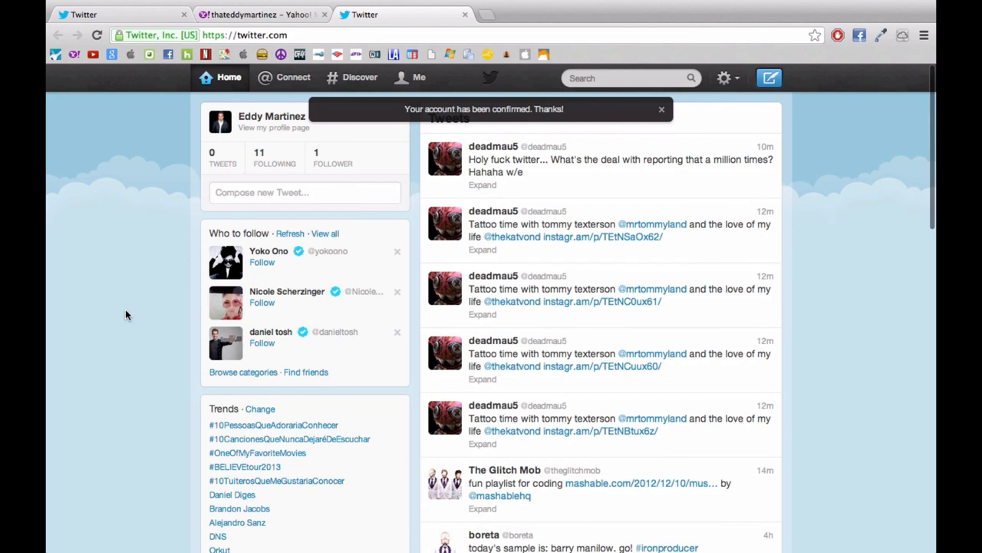